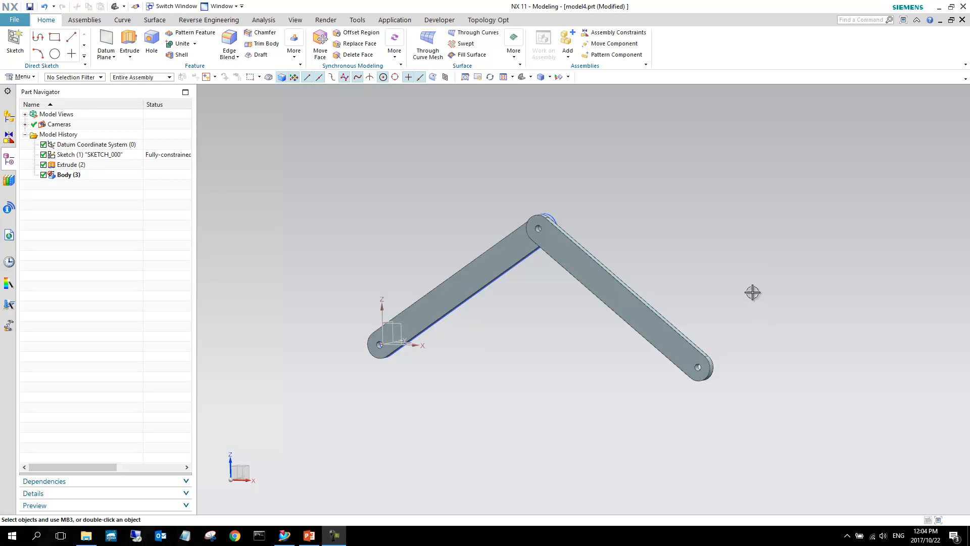
mouse_move(747, 285)
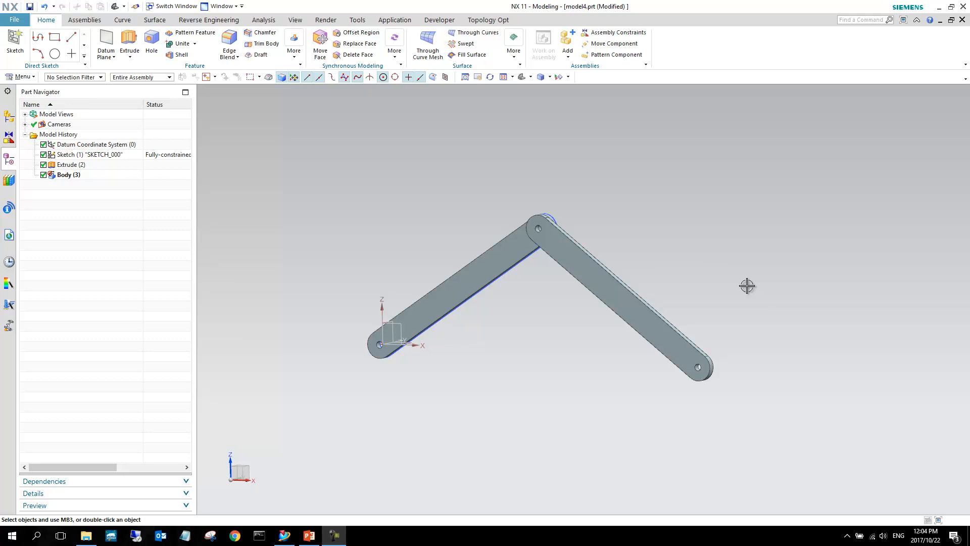
mouse_move(672, 286)
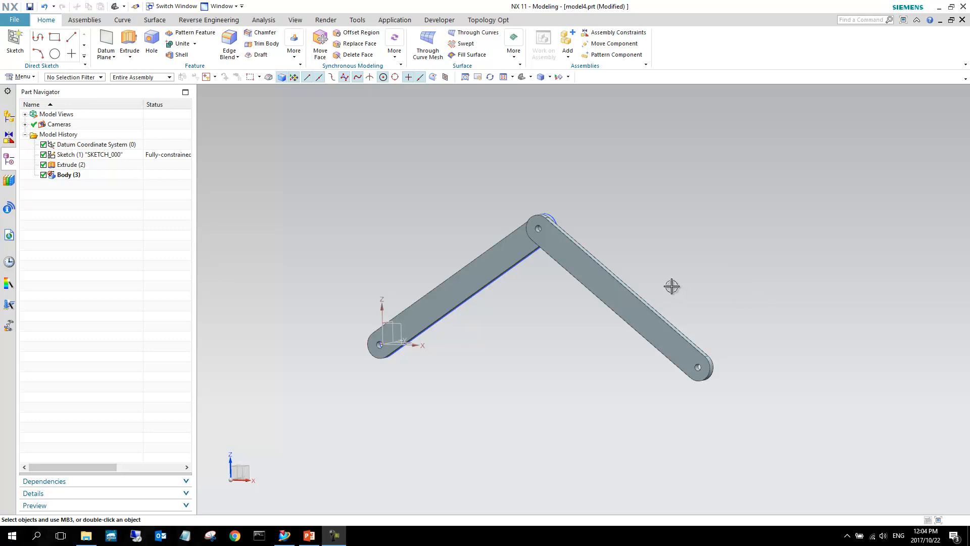
mouse_move(647, 288)
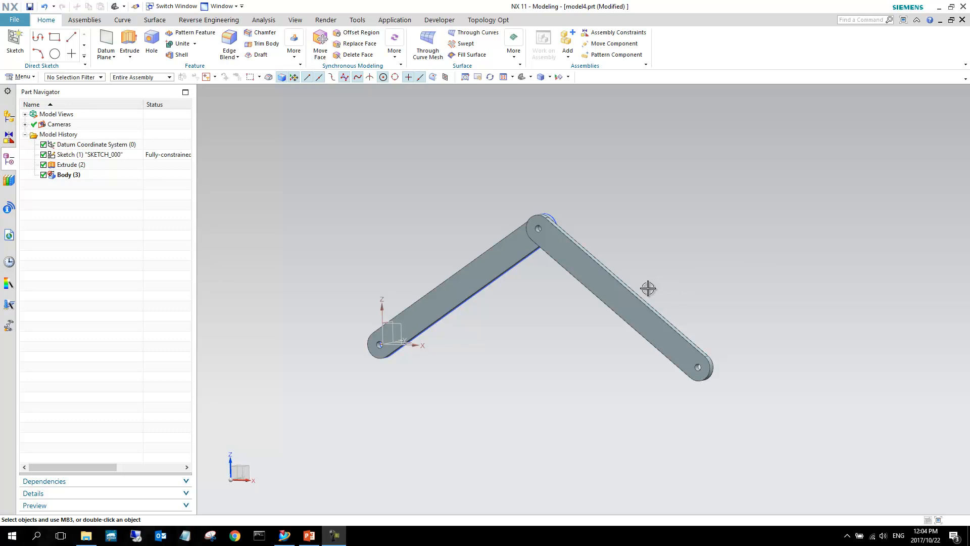
mouse_move(291, 215)
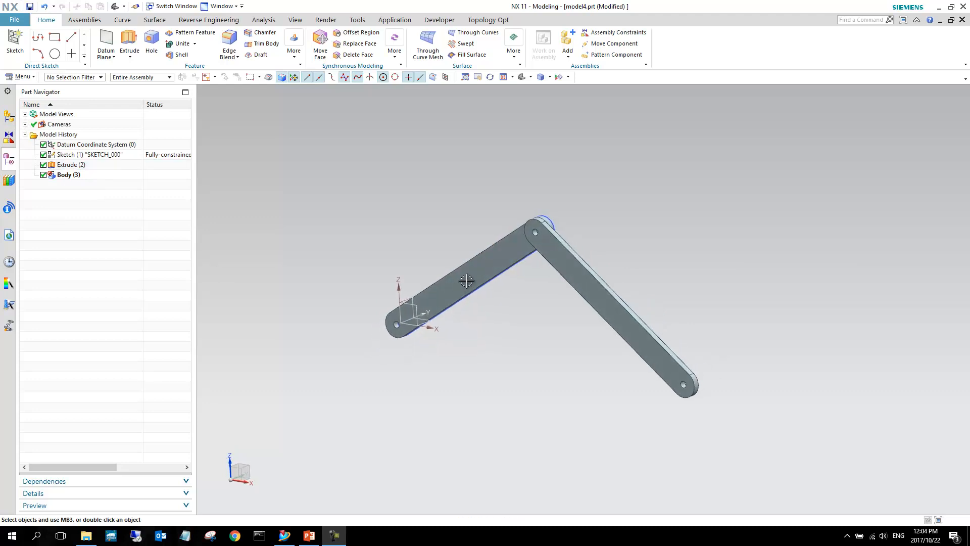
mouse_move(551, 273)
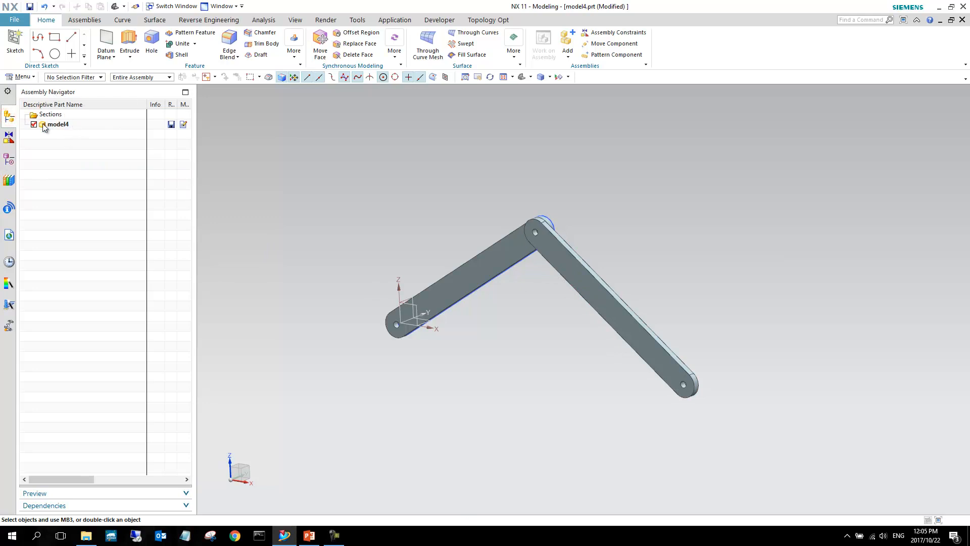
left_click(57, 124)
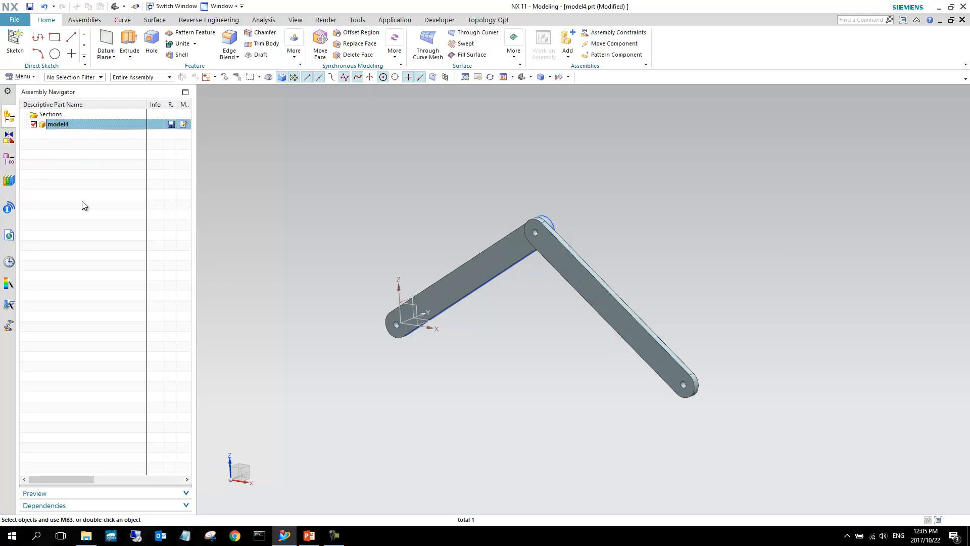
left_click_drag(541, 223, 520, 269)
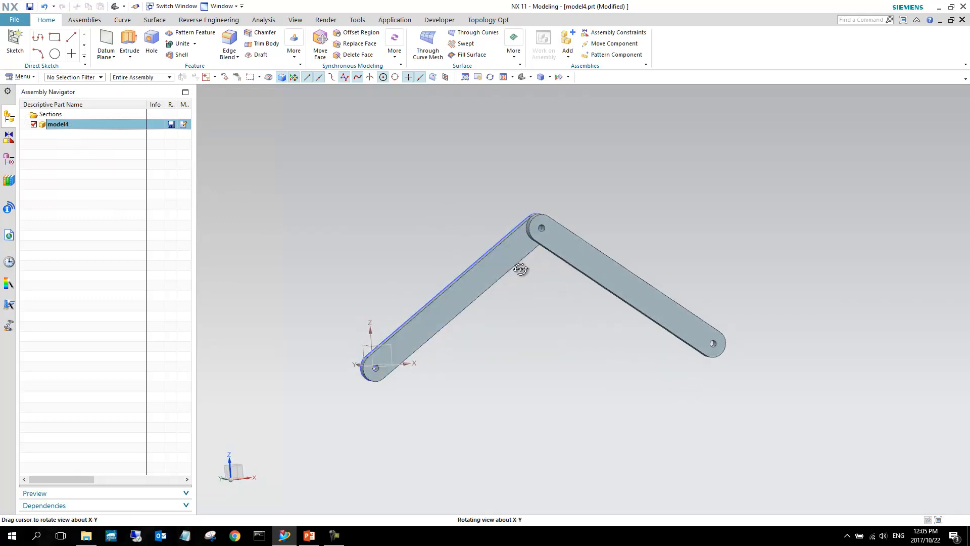
left_click_drag(521, 268, 504, 304)
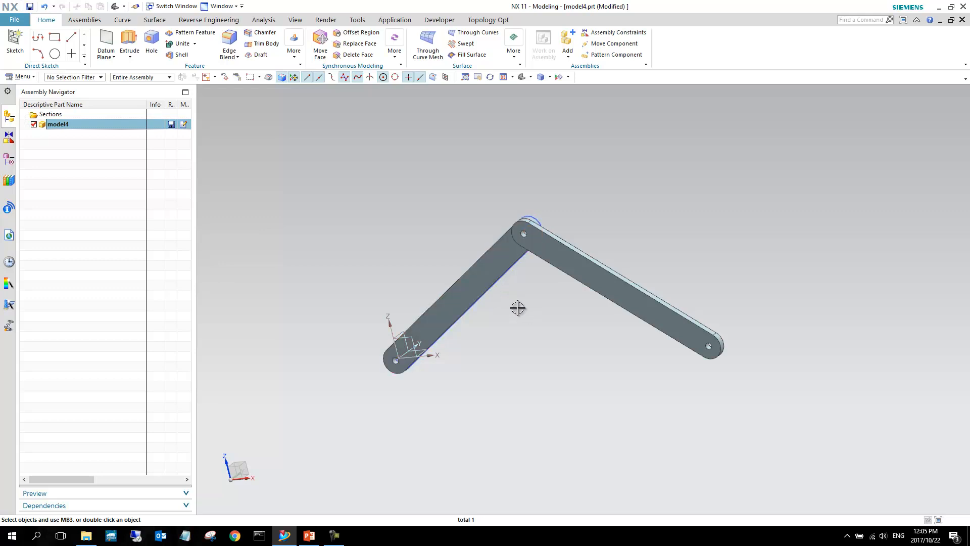
left_click_drag(517, 308, 542, 348)
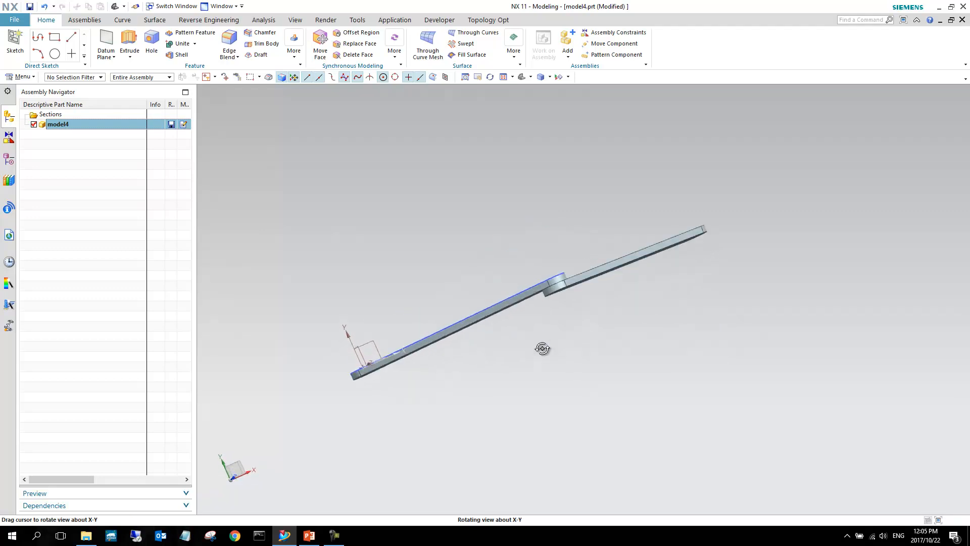
left_click_drag(542, 348, 497, 292)
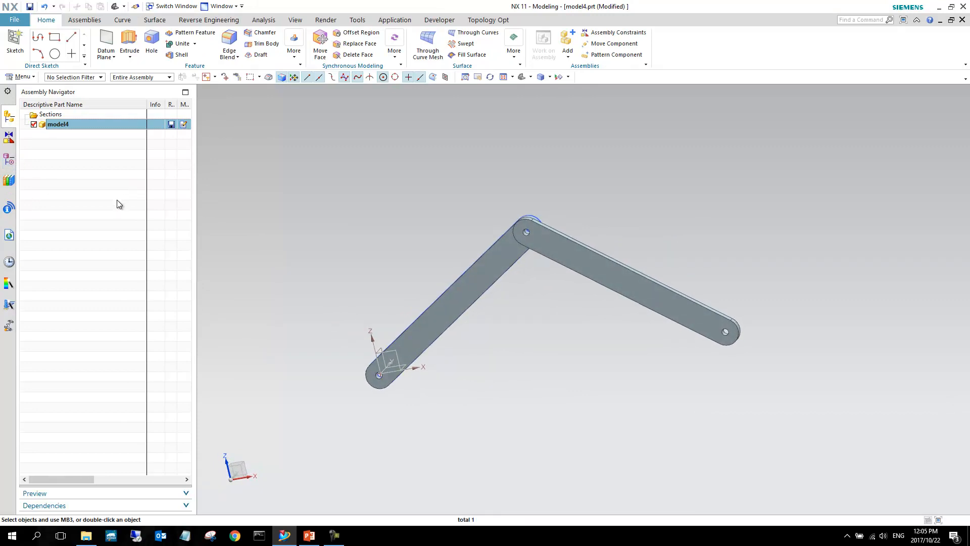
mouse_move(562, 315)
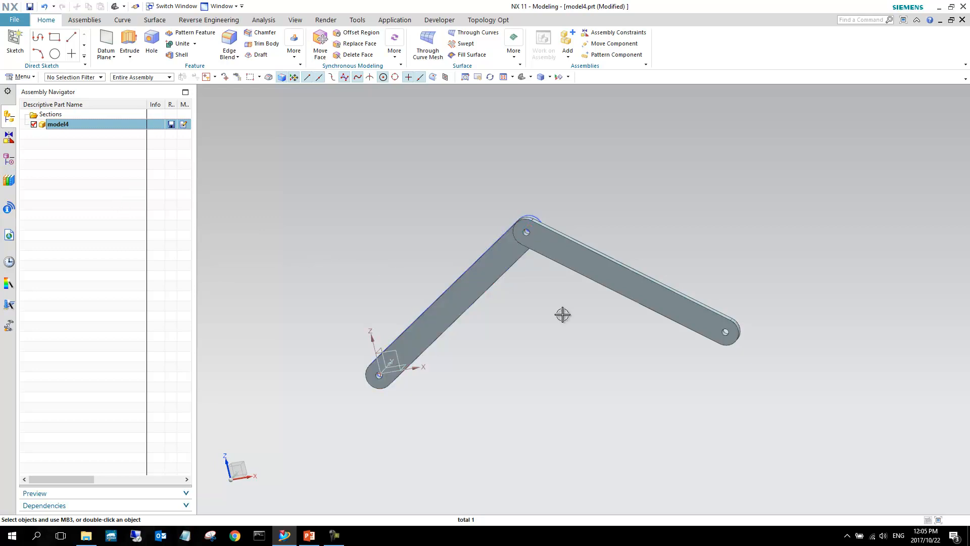
mouse_move(485, 293)
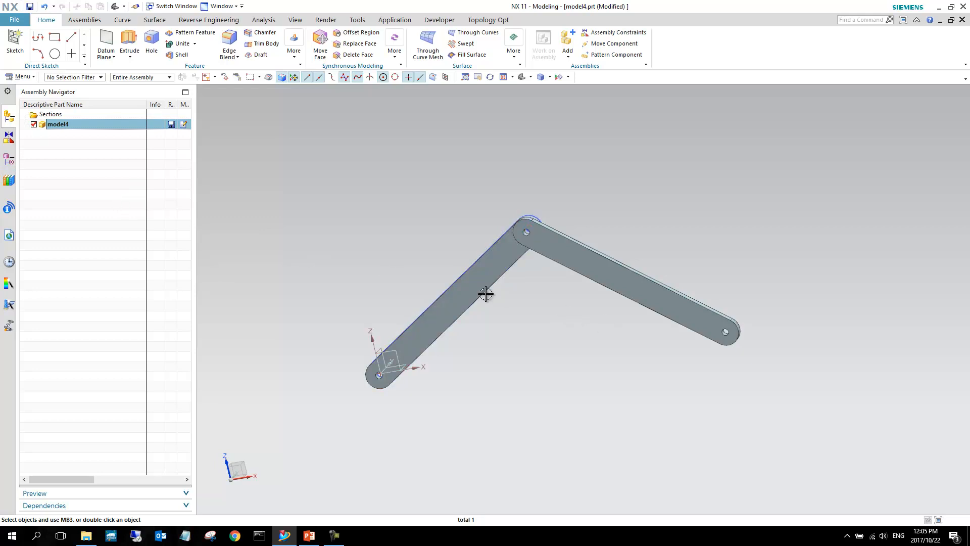
mouse_move(505, 341)
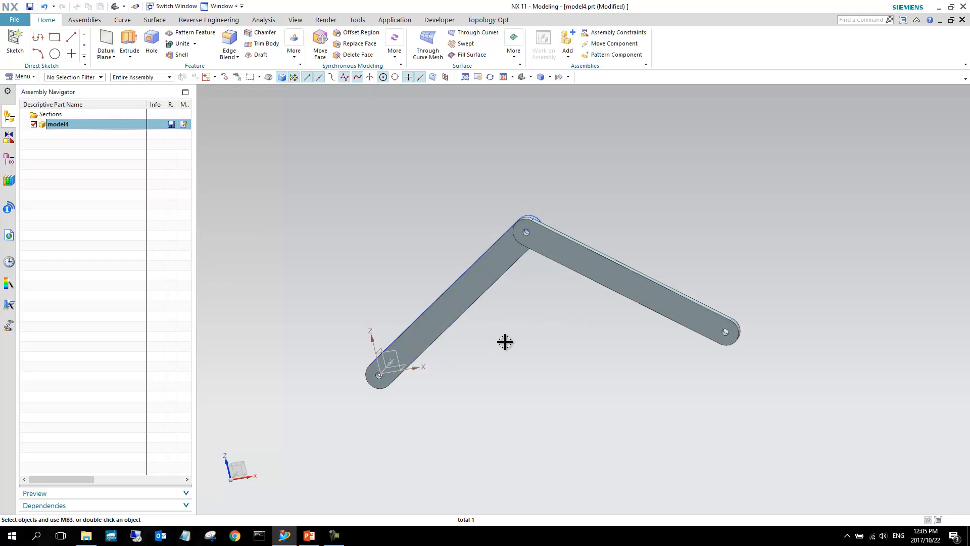
mouse_move(484, 322)
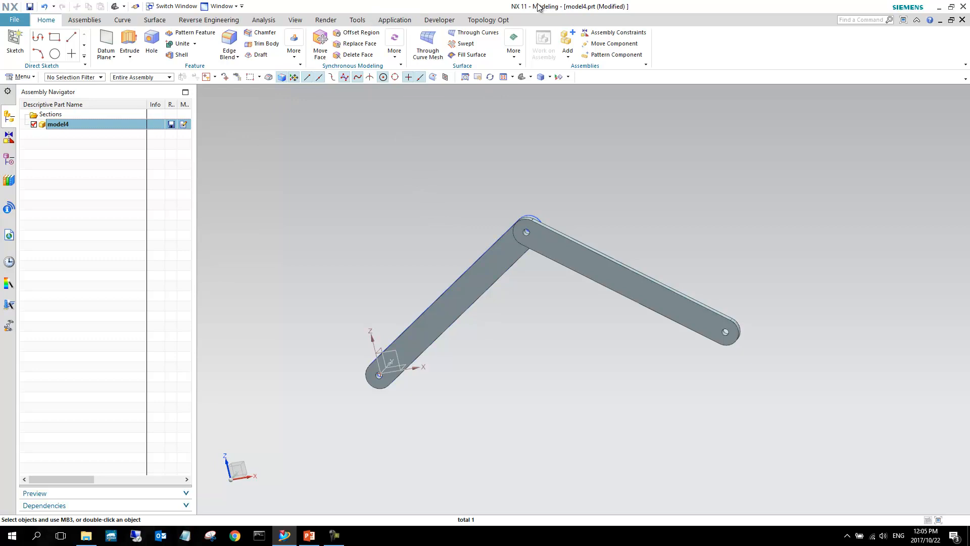
mouse_move(551, 10)
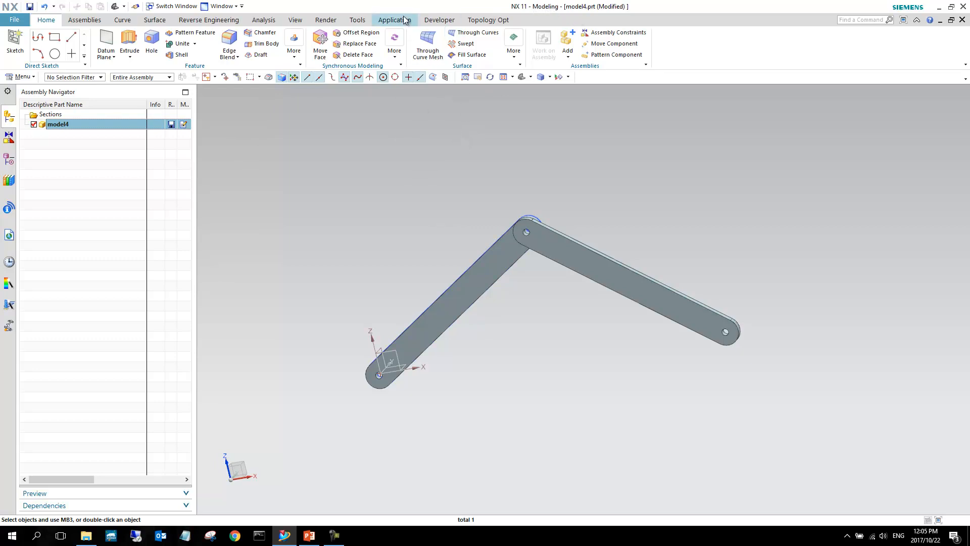
Create a new Dynamics simulation, motion_2, under model4 in the Motion environment.
left_click(393, 19)
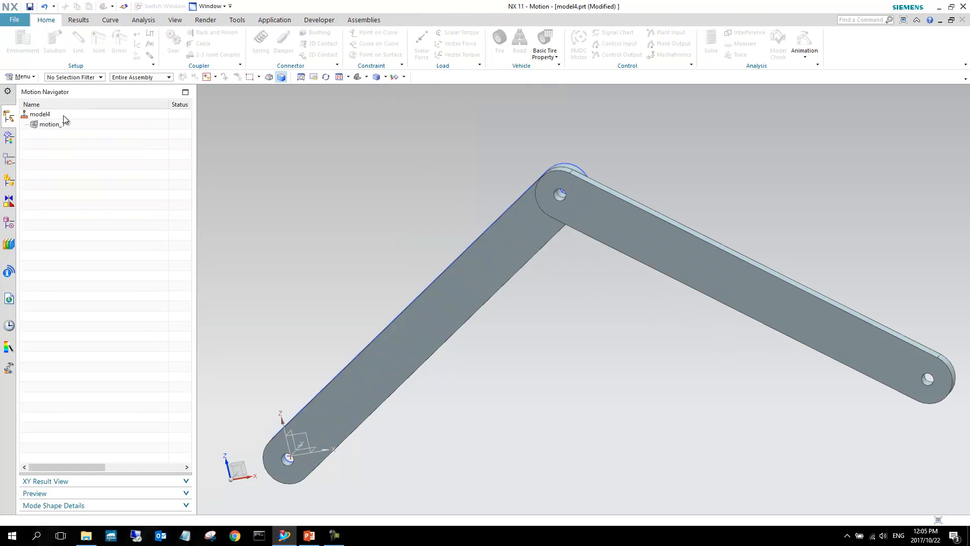
left_click(40, 114)
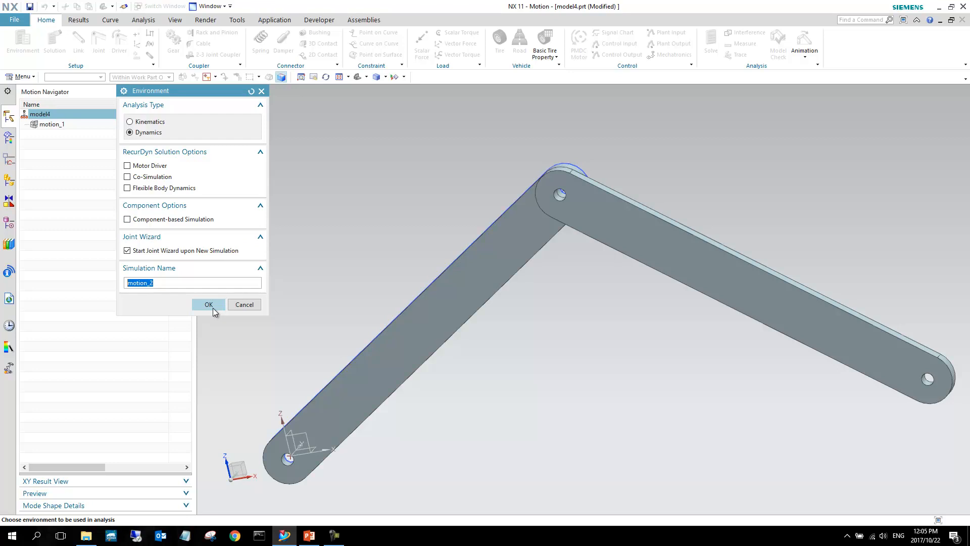
left_click(207, 304)
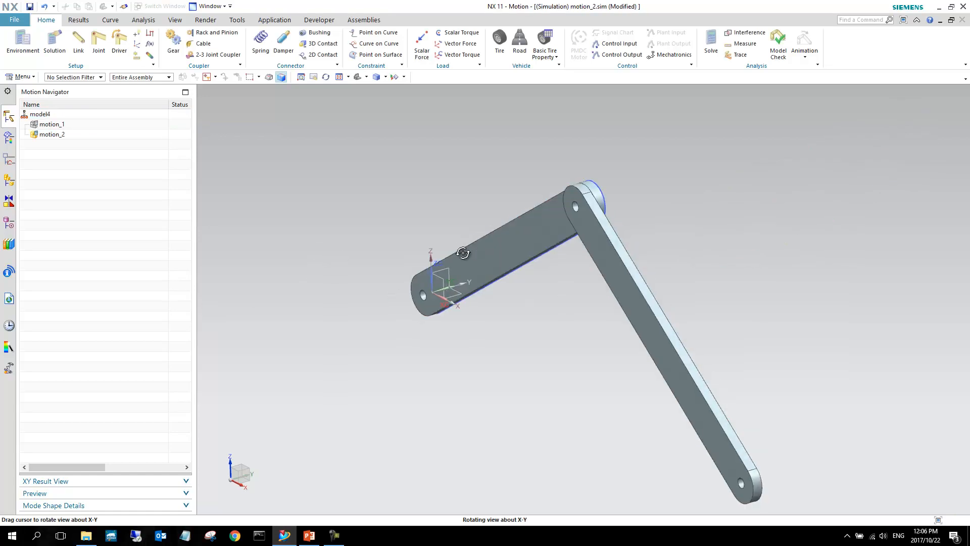
left_click_drag(463, 253, 213, 187)
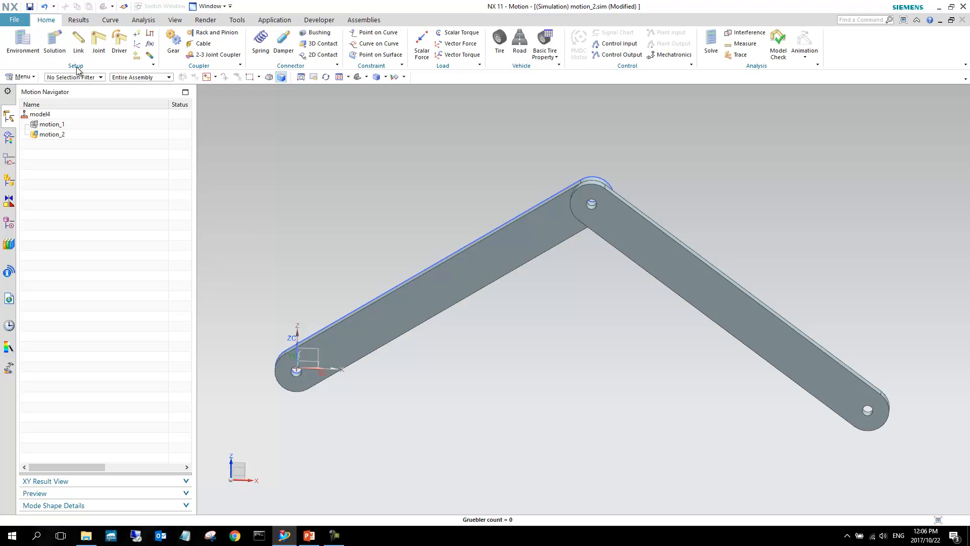
mouse_move(79, 44)
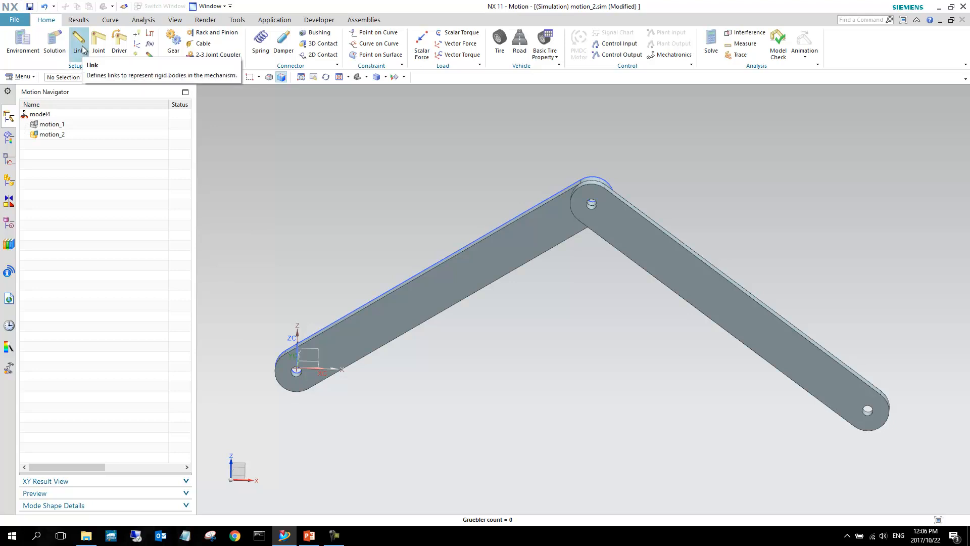
Define the lower-left bar as rigid link L001 after reviewing its mass and inertia settings.
left_click(79, 42)
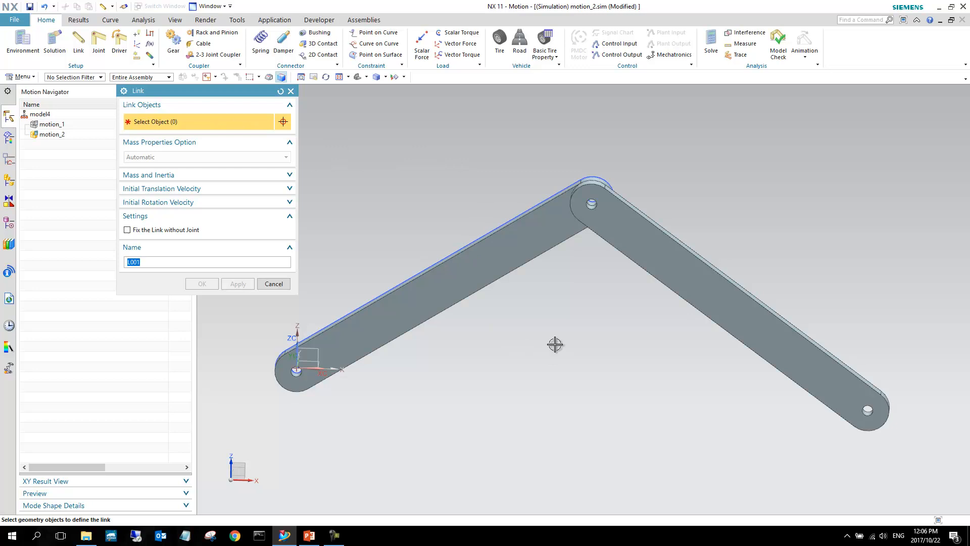
mouse_move(535, 339)
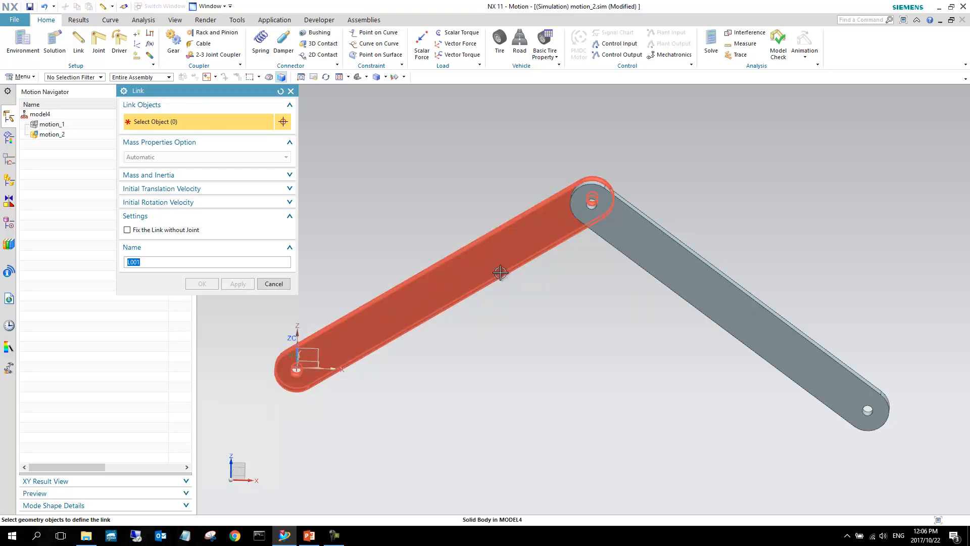
left_click(500, 272)
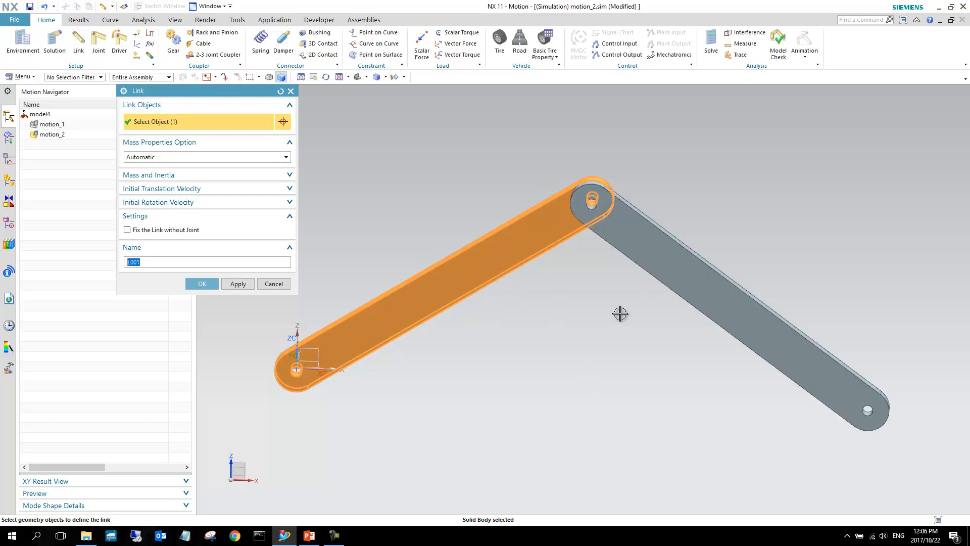
mouse_move(650, 273)
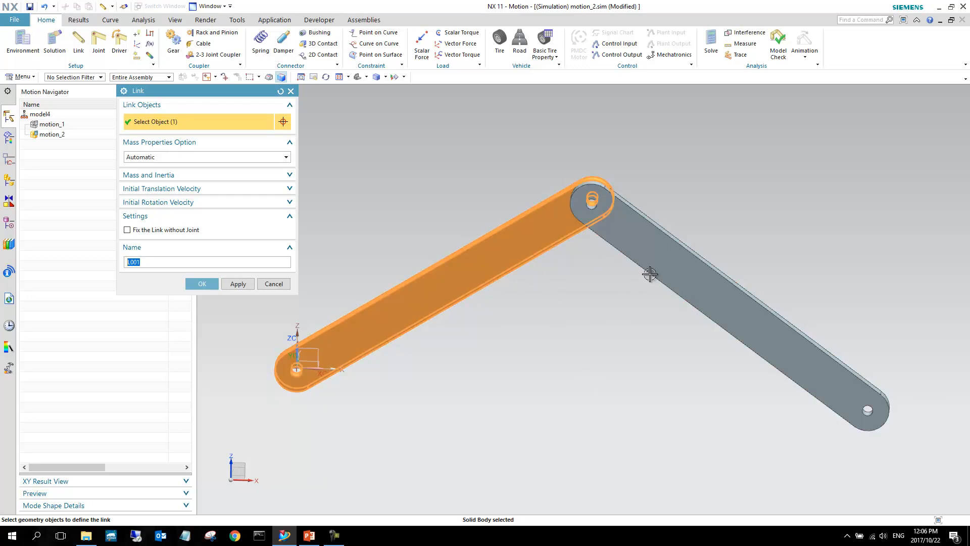
left_click_drag(649, 273, 493, 236)
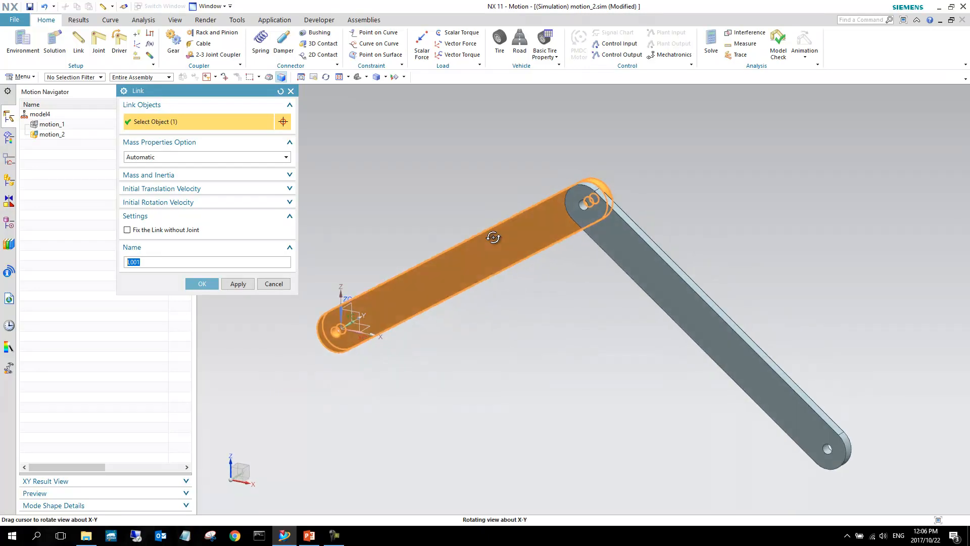
left_click_drag(493, 237, 547, 268)
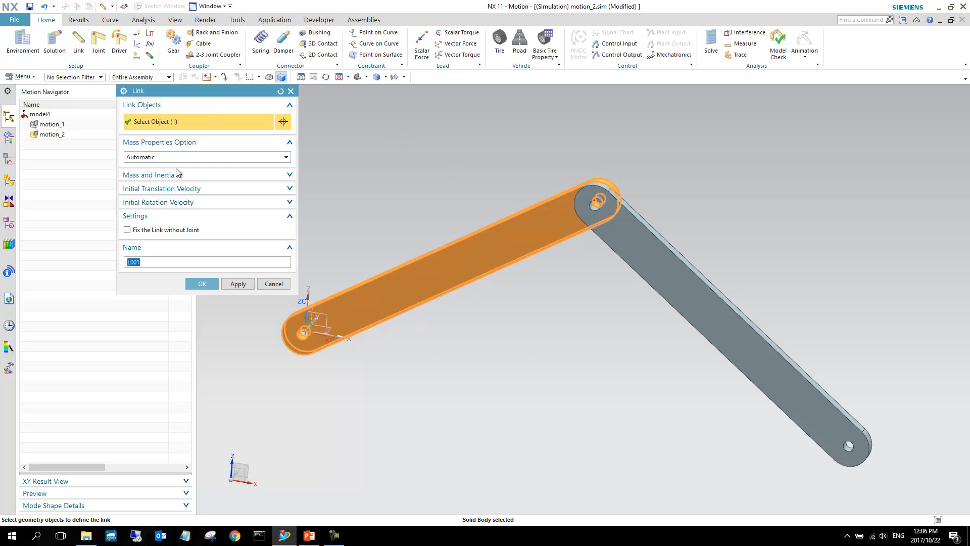
left_click(148, 174)
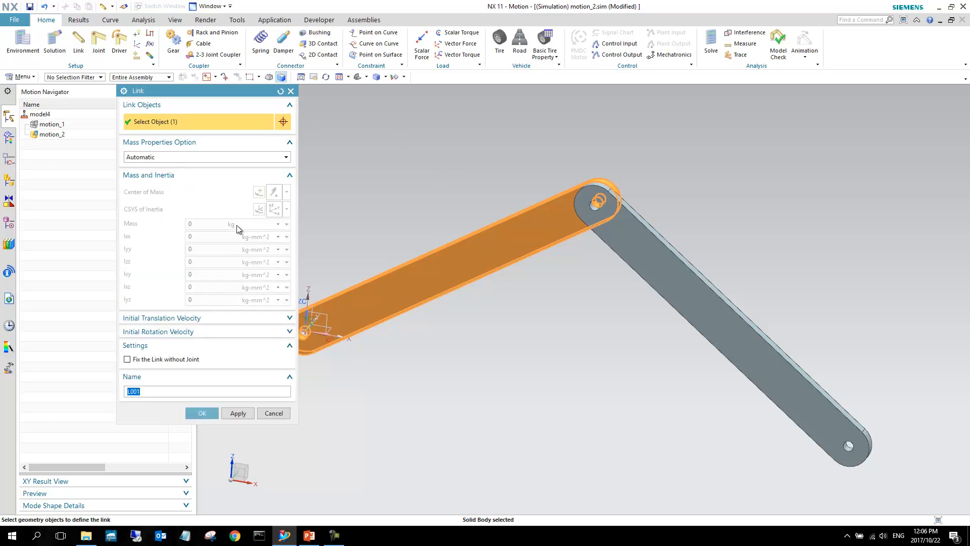
mouse_move(209, 222)
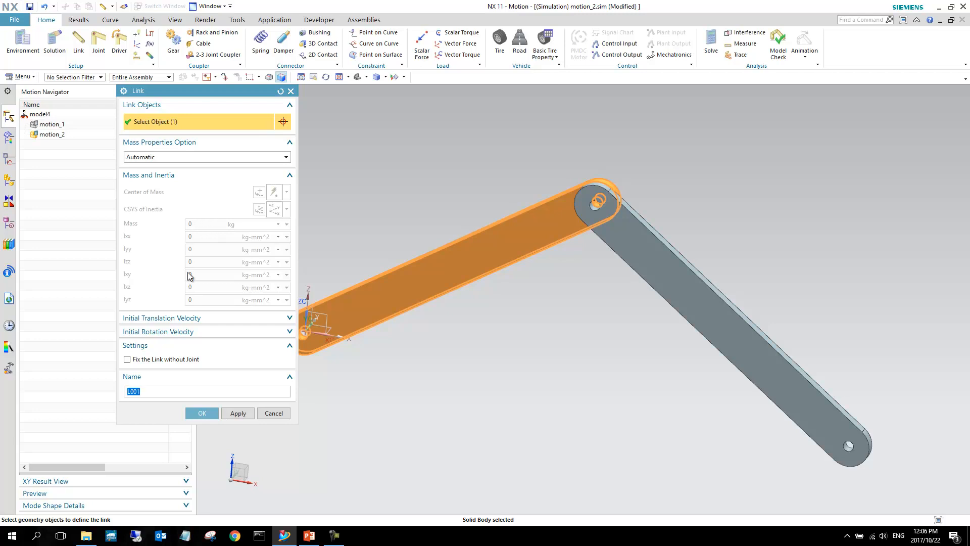
mouse_move(147, 147)
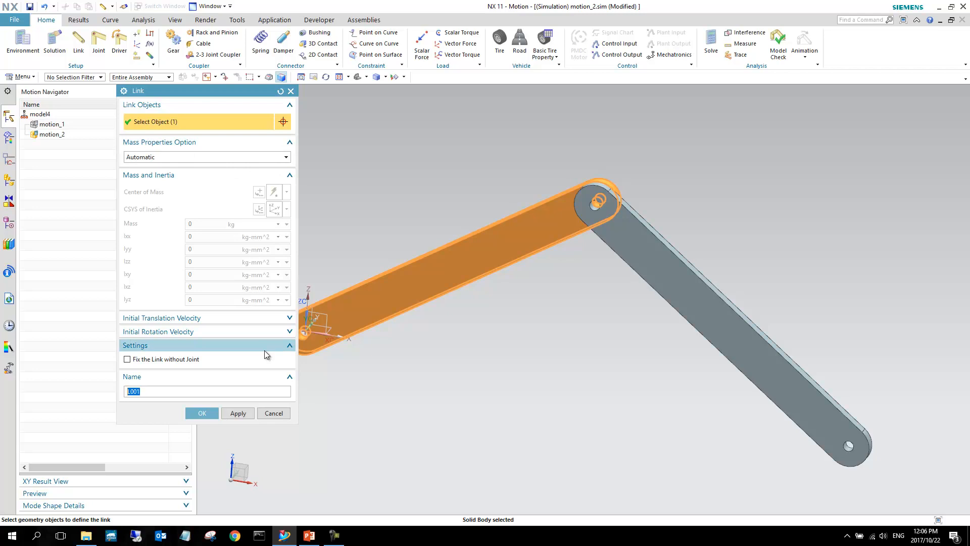
left_click(201, 412)
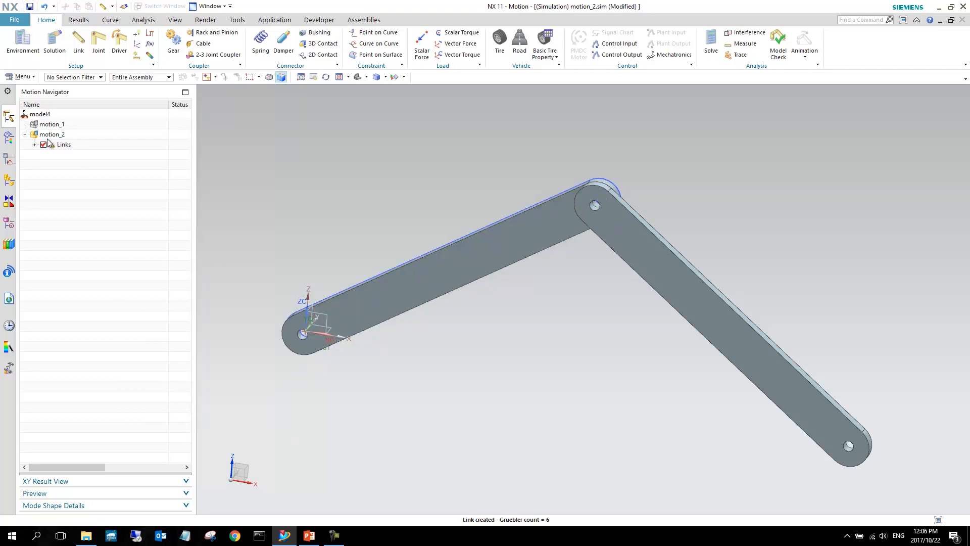
Give link L001 user-defined mass properties with a mass of 1.5 kg.
left_click(36, 144)
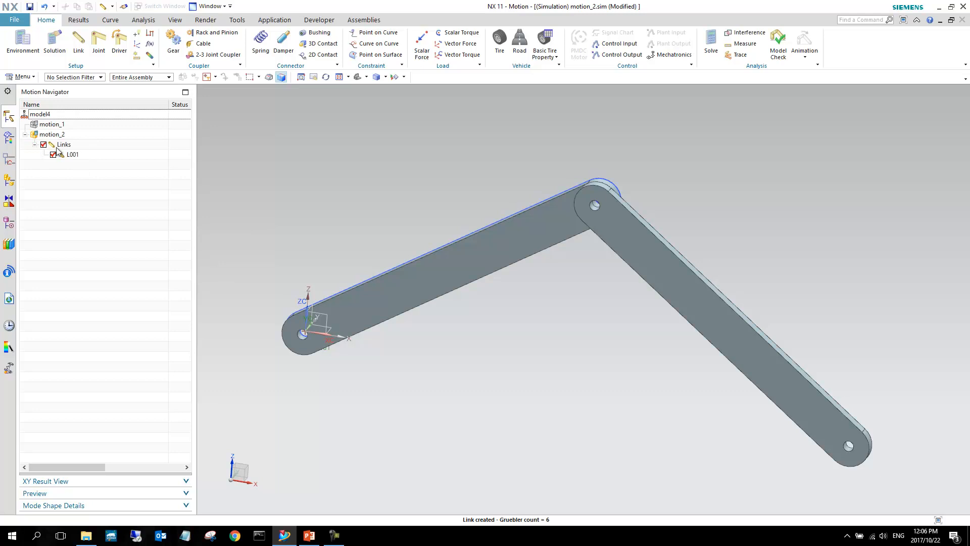
left_click(73, 154)
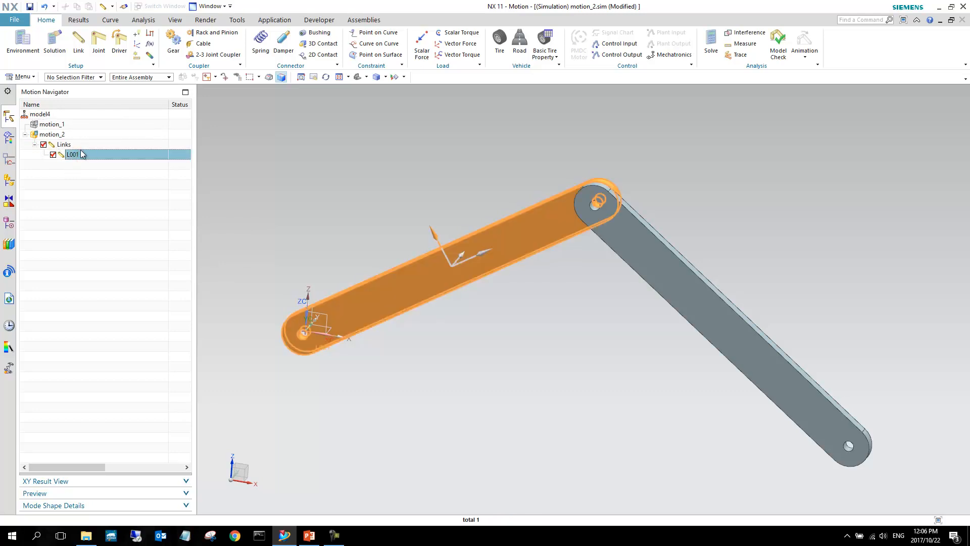
double_click(73, 154)
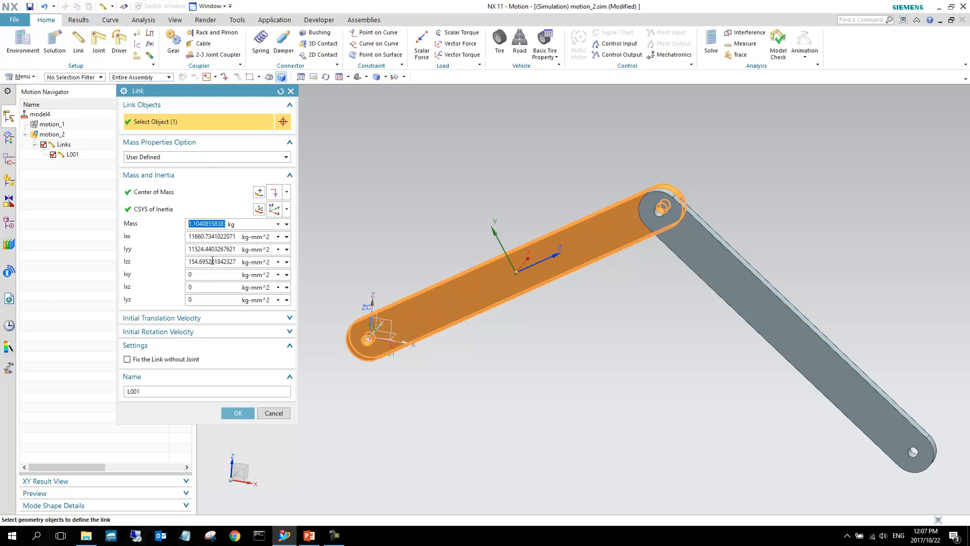
type("1.5")
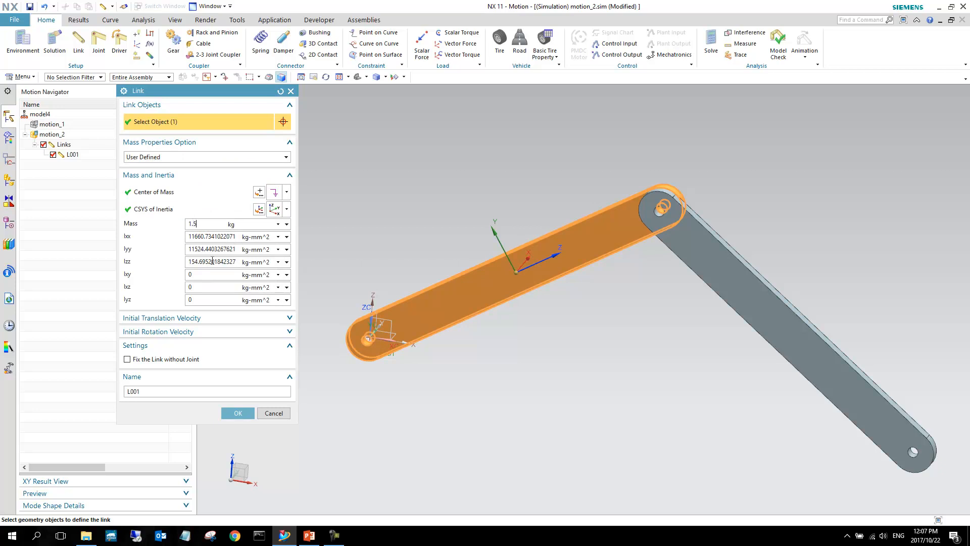
left_click(237, 413)
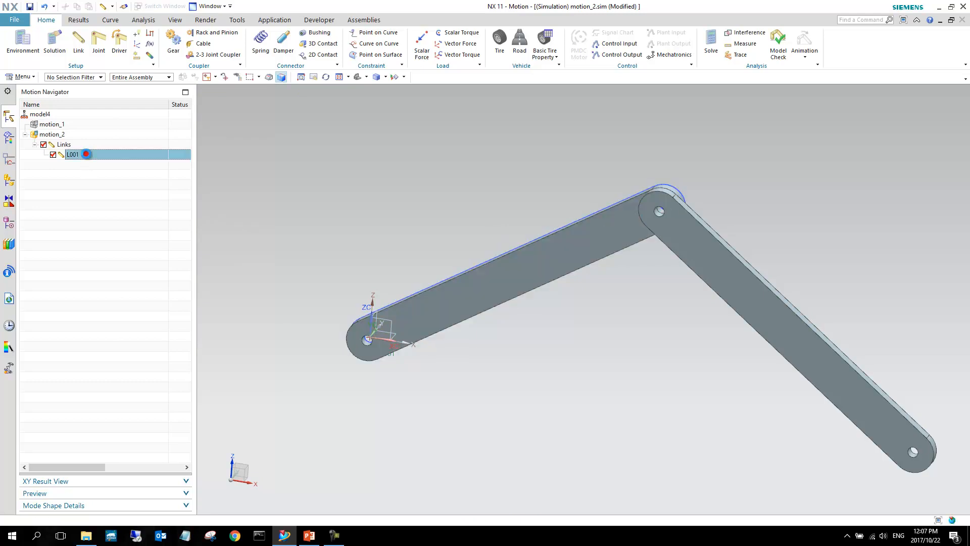
Reopen link L001 to verify the 1.5 kg mass and confirm it unchanged.
double_click(73, 154)
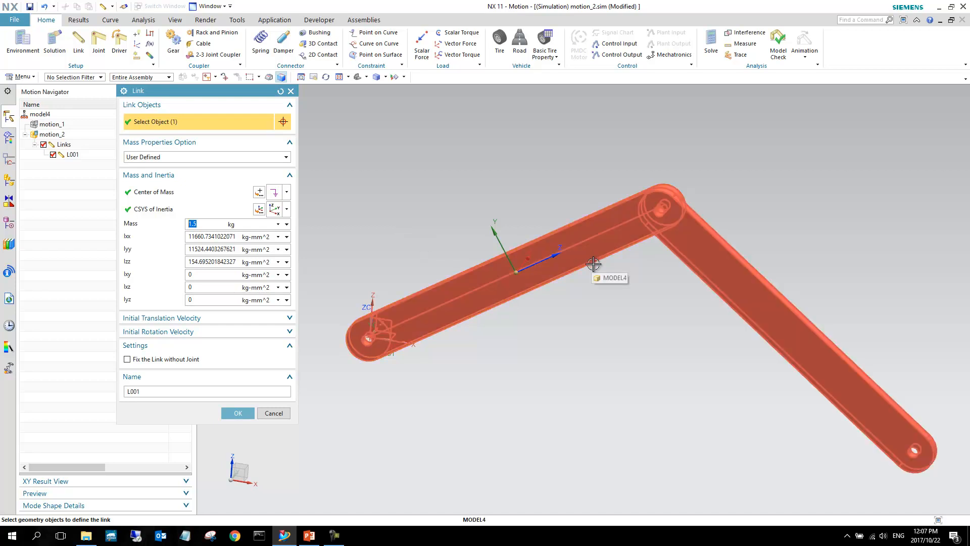
left_click_drag(594, 262, 584, 238)
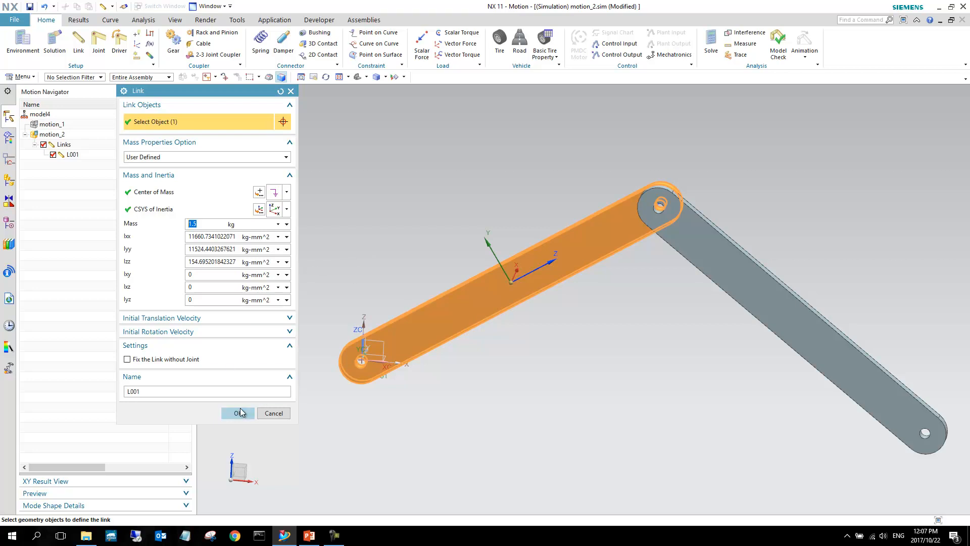
left_click(238, 413)
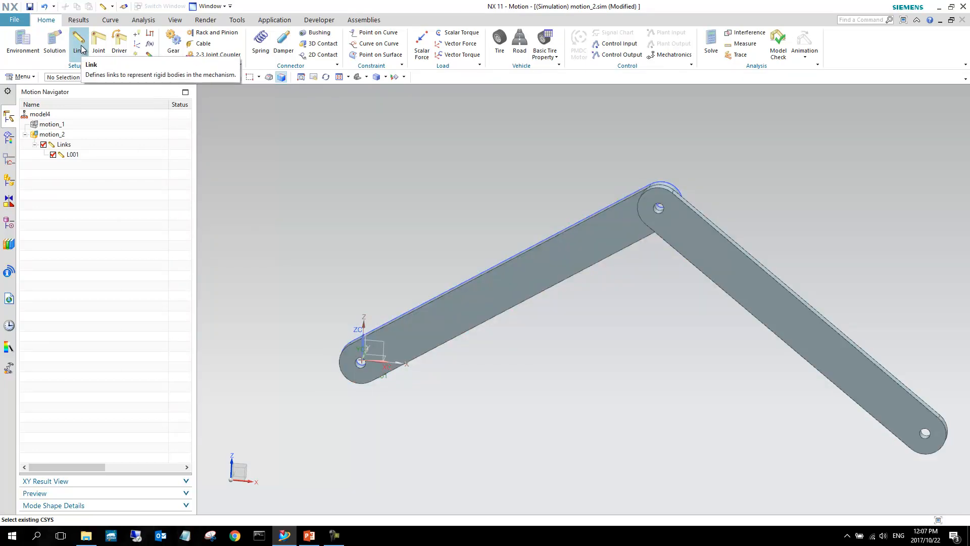
Define the right-hand bar as link L002 and check it in the Motion Navigator.
left_click(79, 43)
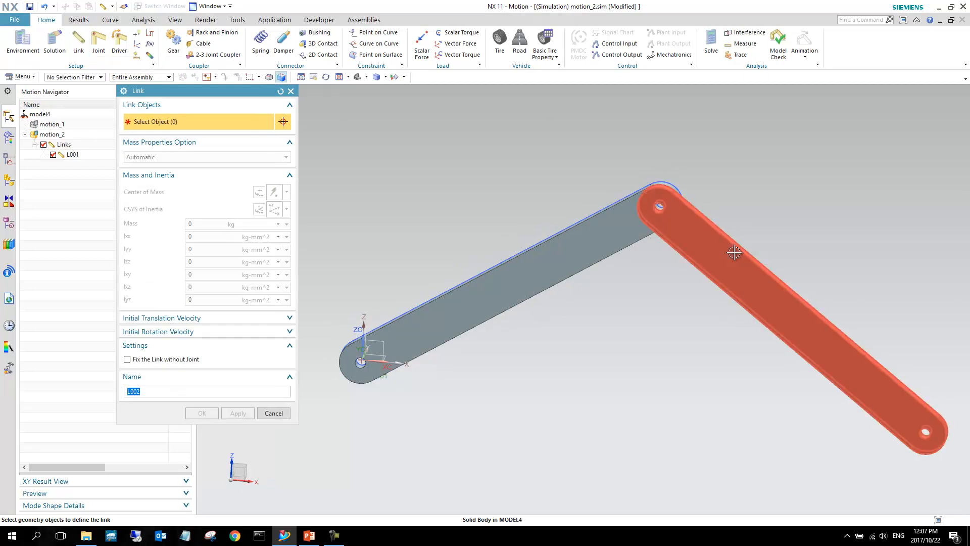
left_click(201, 413)
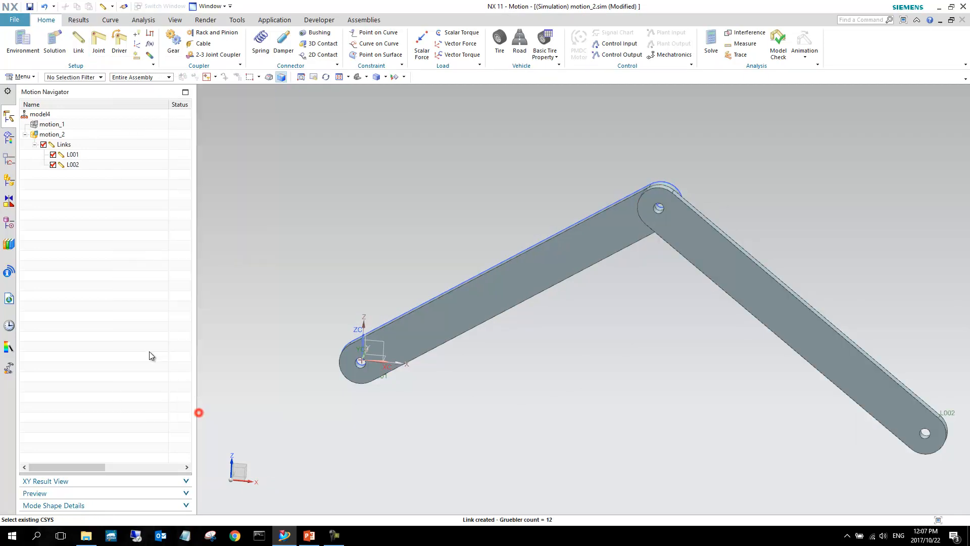
left_click(73, 164)
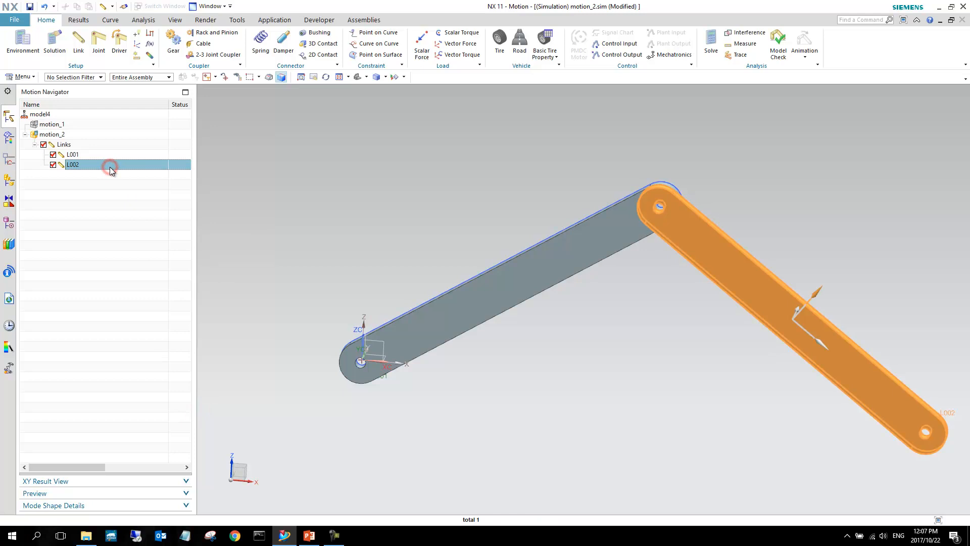
left_click(97, 187)
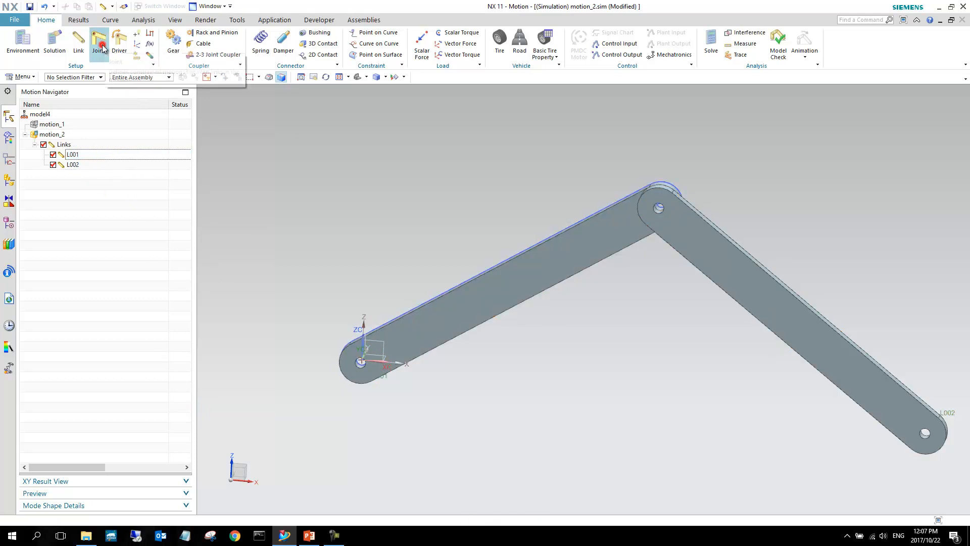
Create revolute joint J001 on link L002 with its origin at the shared hole centre.
left_click(99, 41)
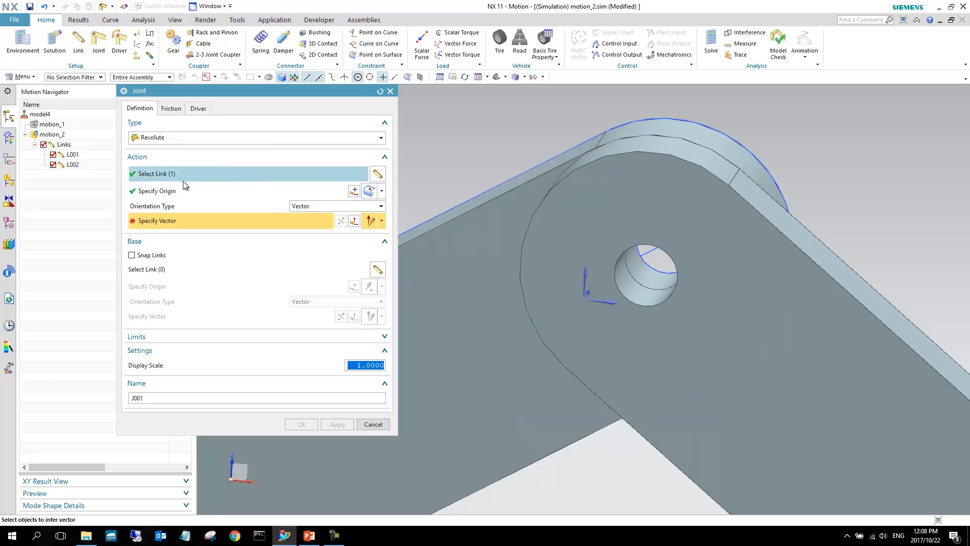
left_click(179, 190)
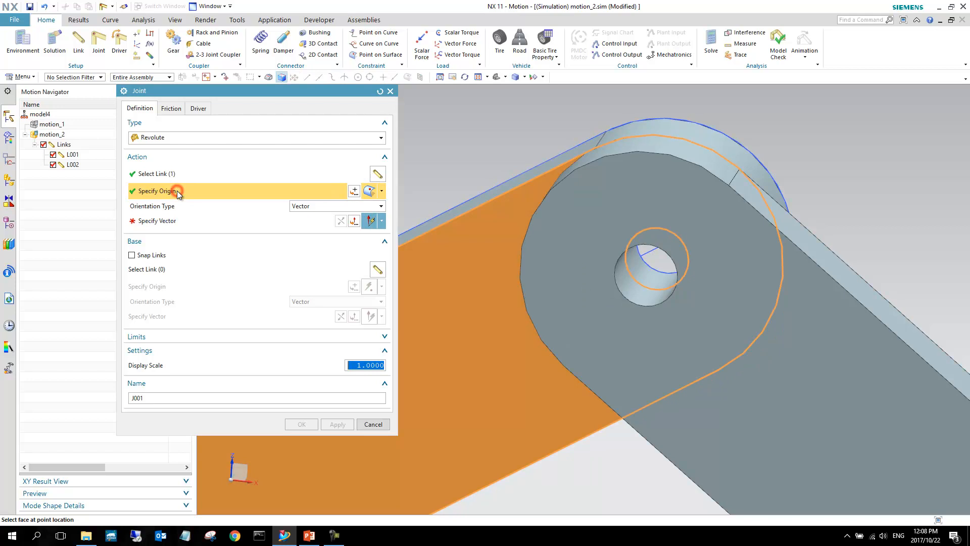
left_click(382, 190)
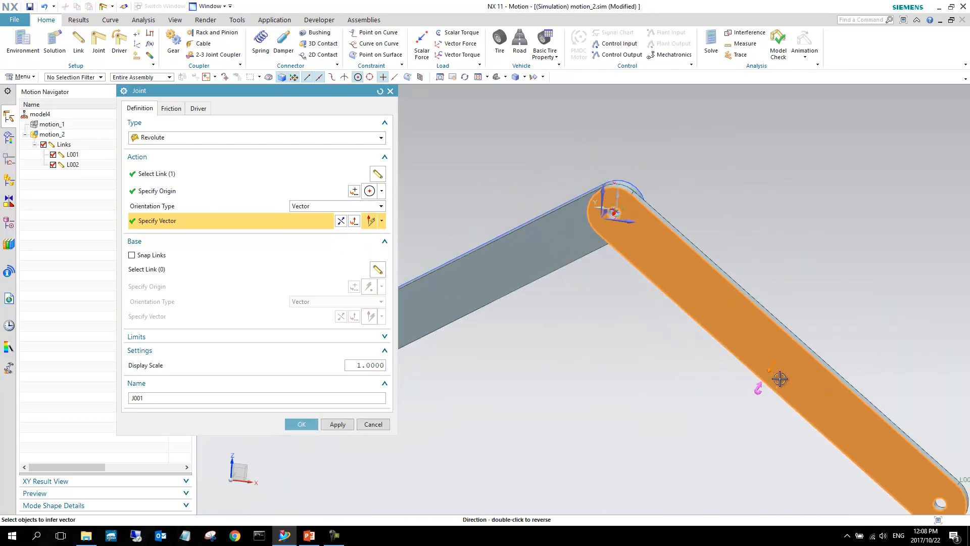
mouse_move(226, 268)
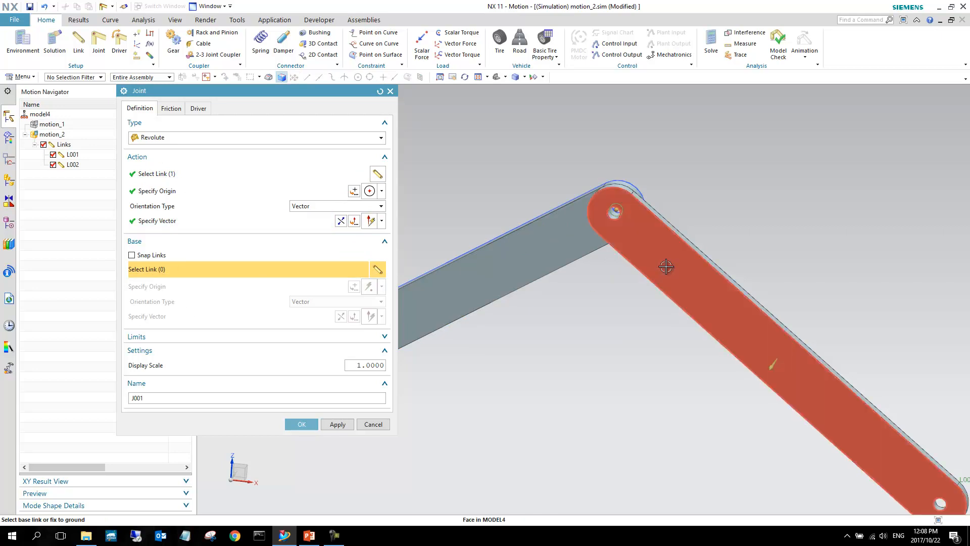
left_click(301, 424)
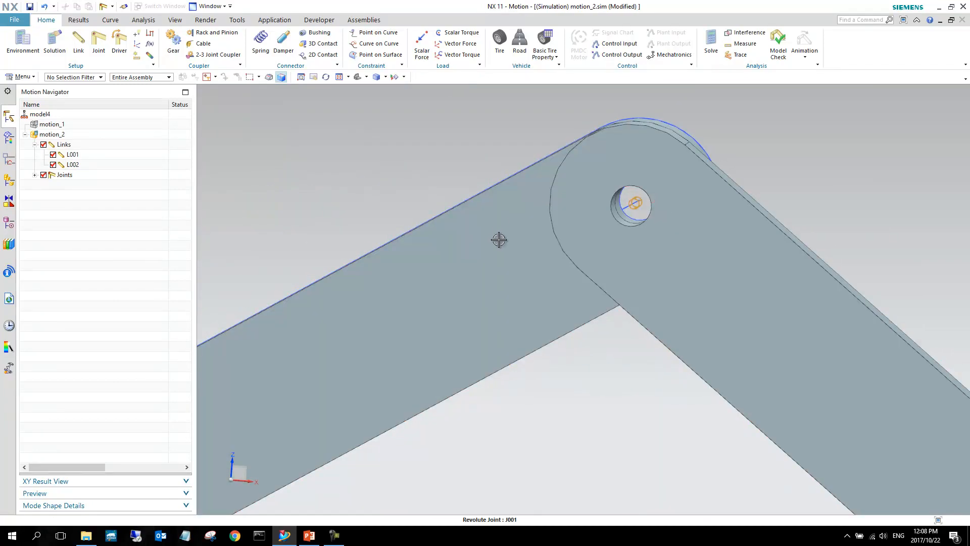
left_click_drag(499, 240, 695, 248)
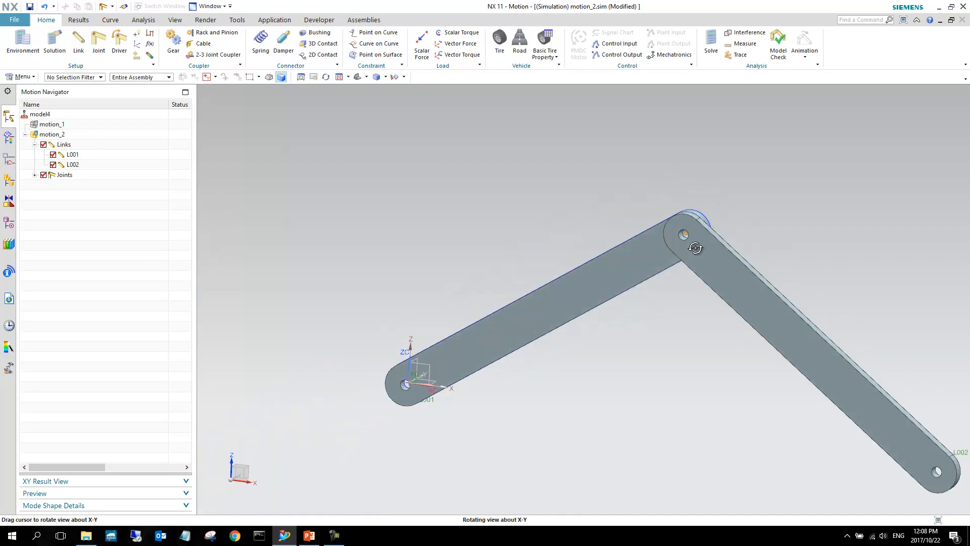
left_click_drag(695, 247, 565, 327)
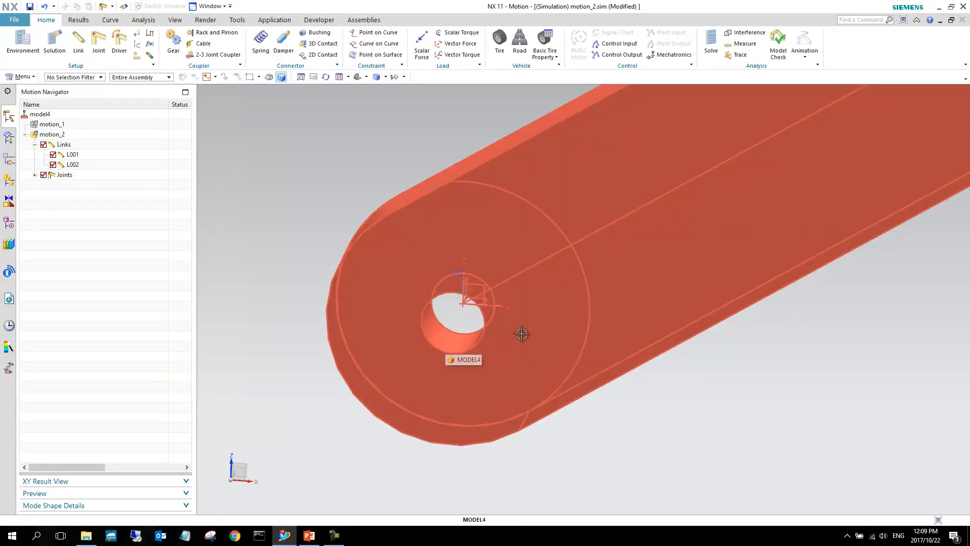
left_click(119, 42)
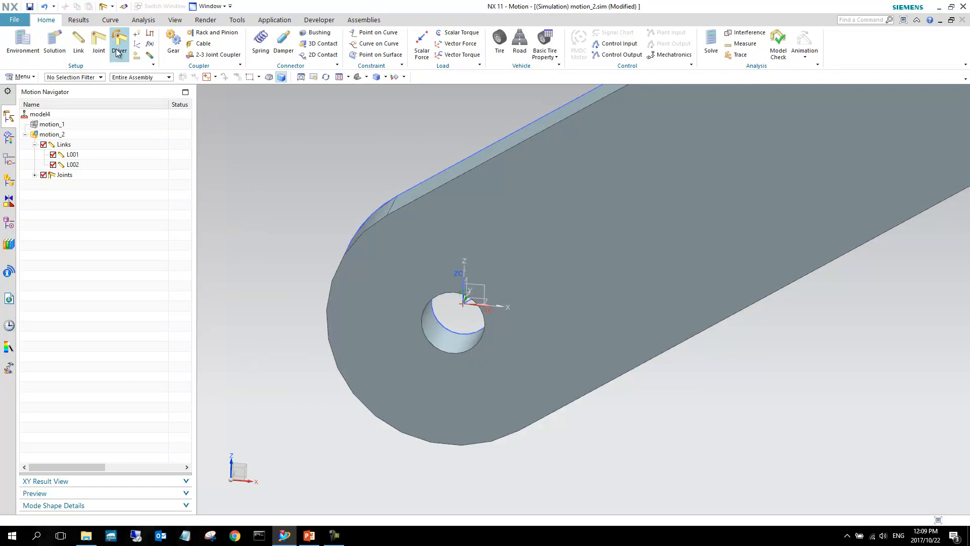
Create revolute joint J002 on L001 at its end hole, axis normal to the face.
left_click(99, 40)
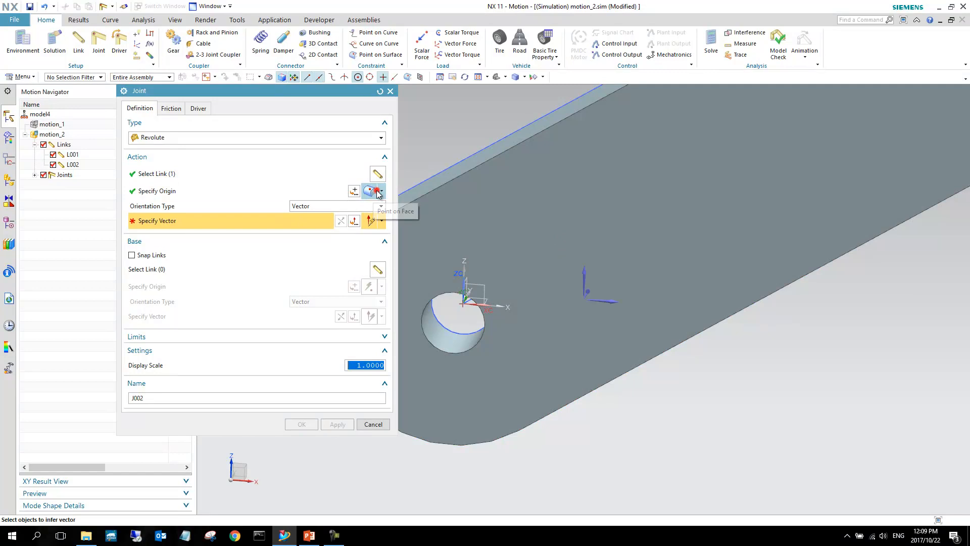
left_click(370, 190)
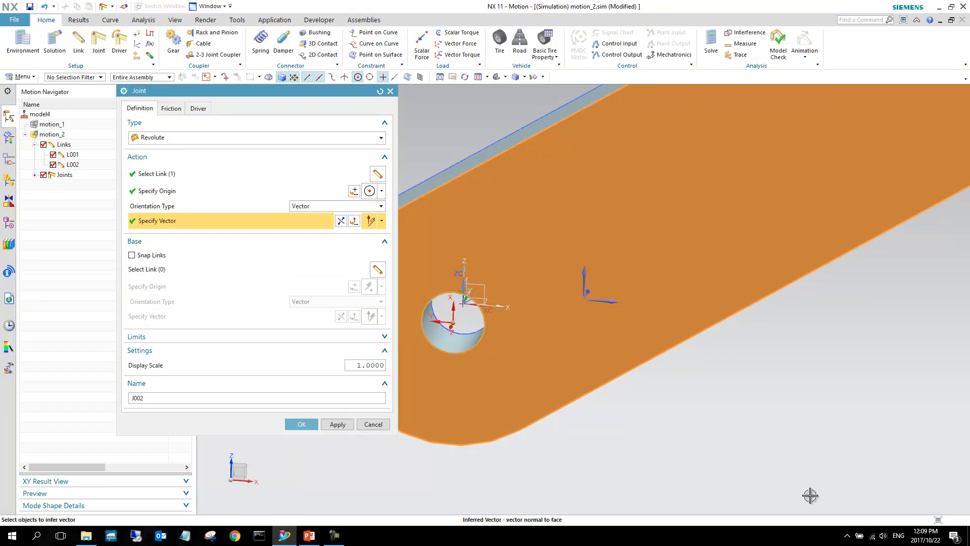
left_click(301, 424)
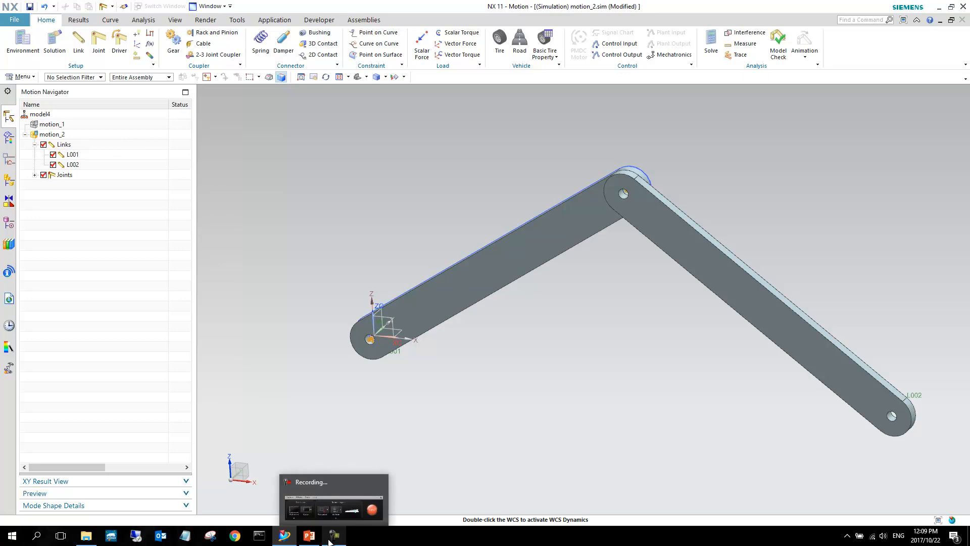
Create a new solution Solution_1 under motion_2 with default settings, marked Active.
right_click(52, 134)
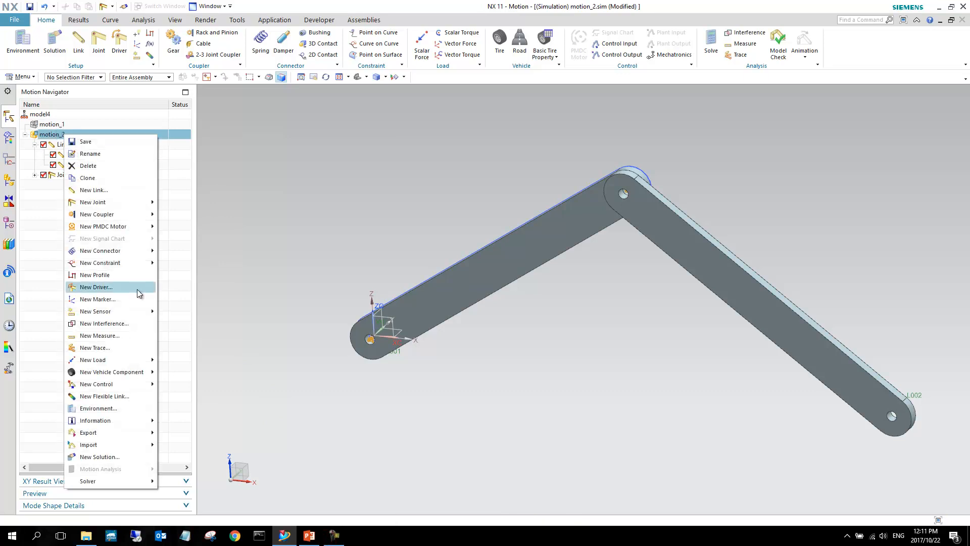
mouse_move(113, 460)
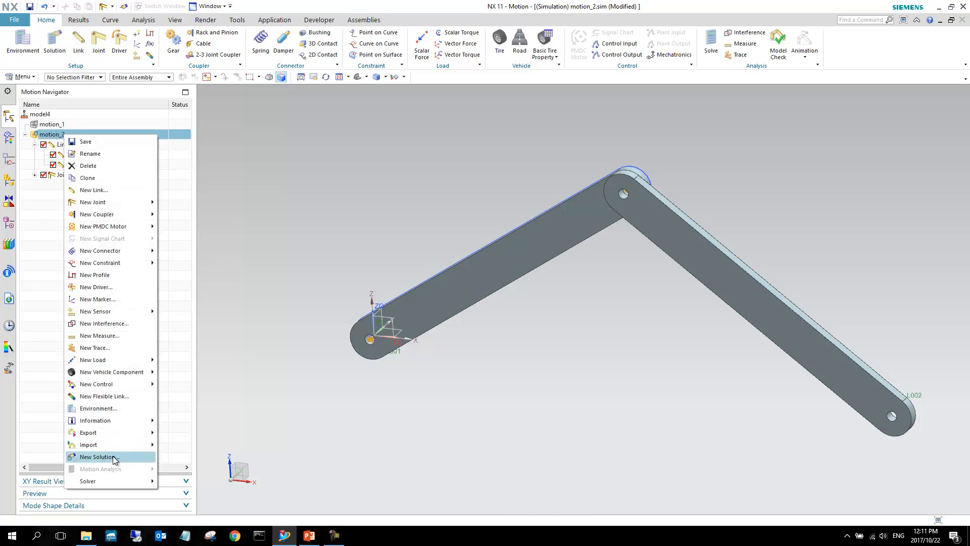
left_click(97, 457)
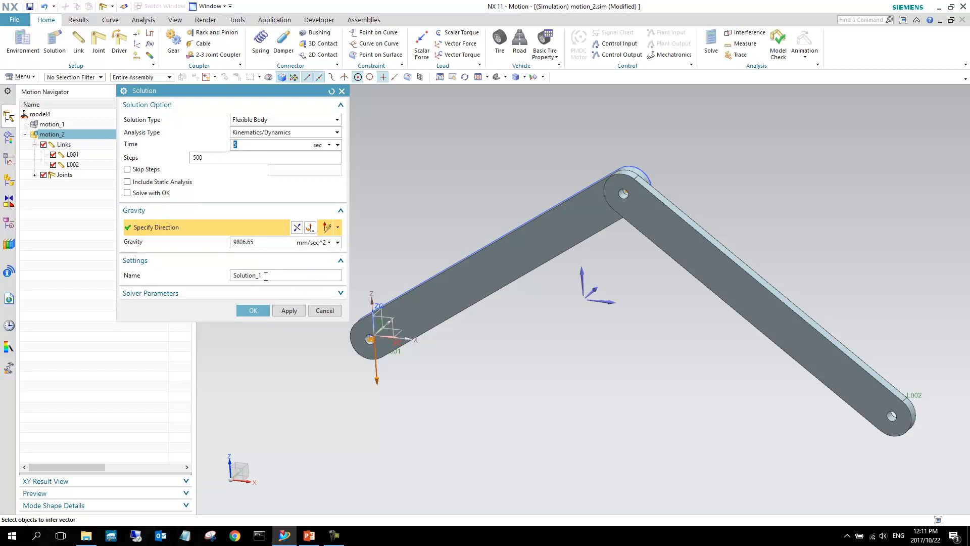
mouse_move(259, 253)
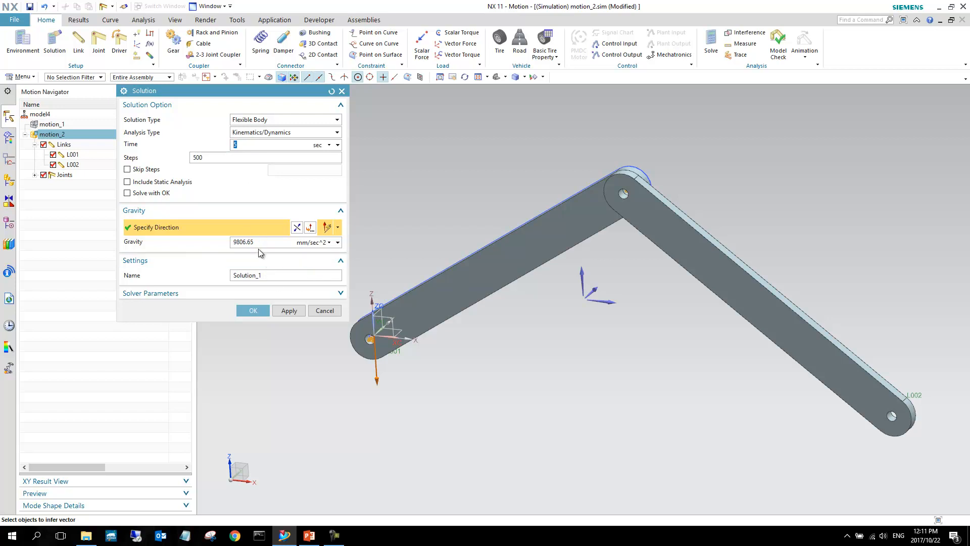
mouse_move(264, 267)
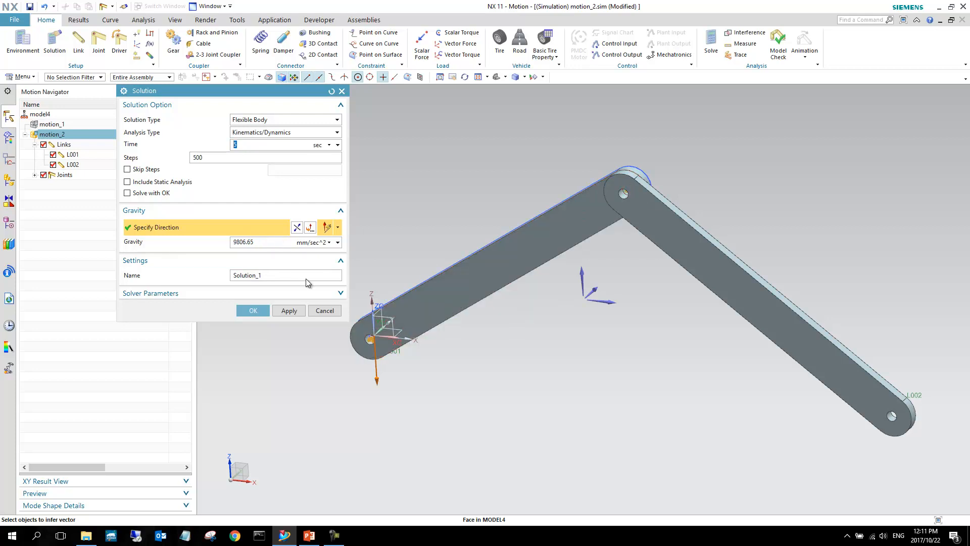
left_click(252, 310)
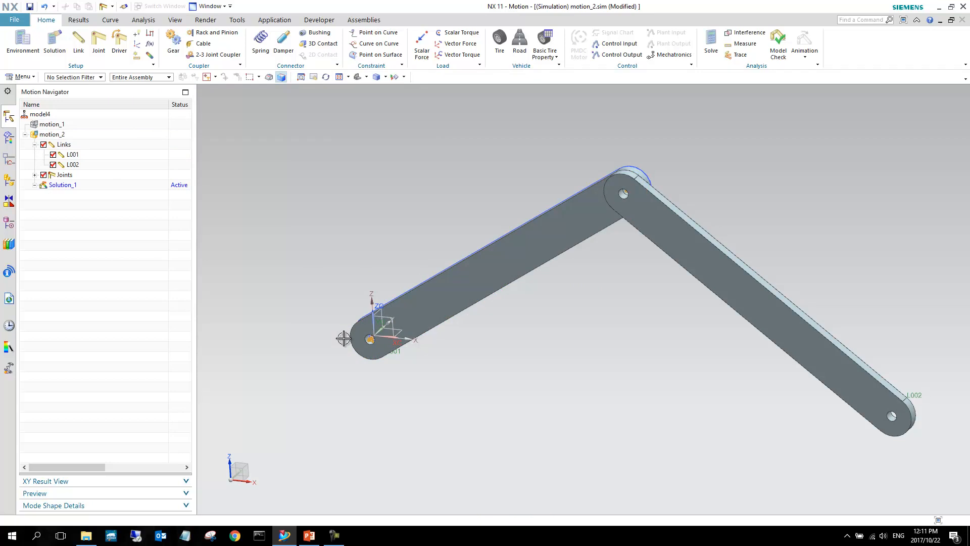
Solve Solution_1 to 100% and dismiss the solver Information window.
right_click(62, 184)
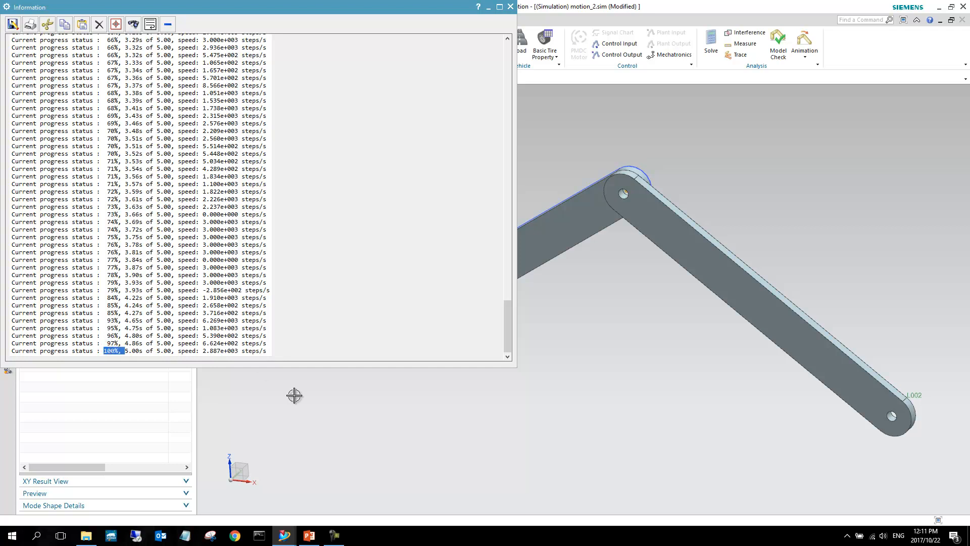
left_click(509, 6)
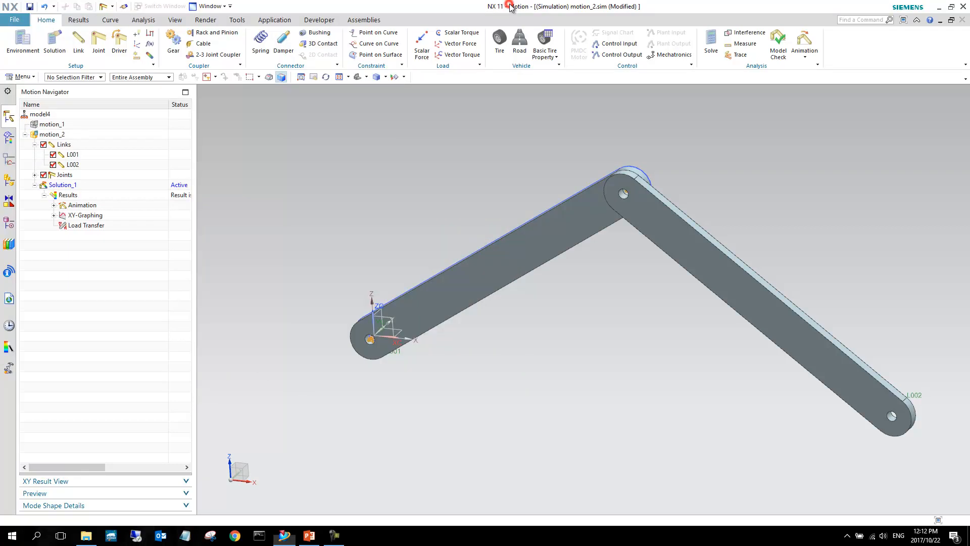
Play the Solution_1 animation so the linkage swings down under gravity.
left_click(78, 20)
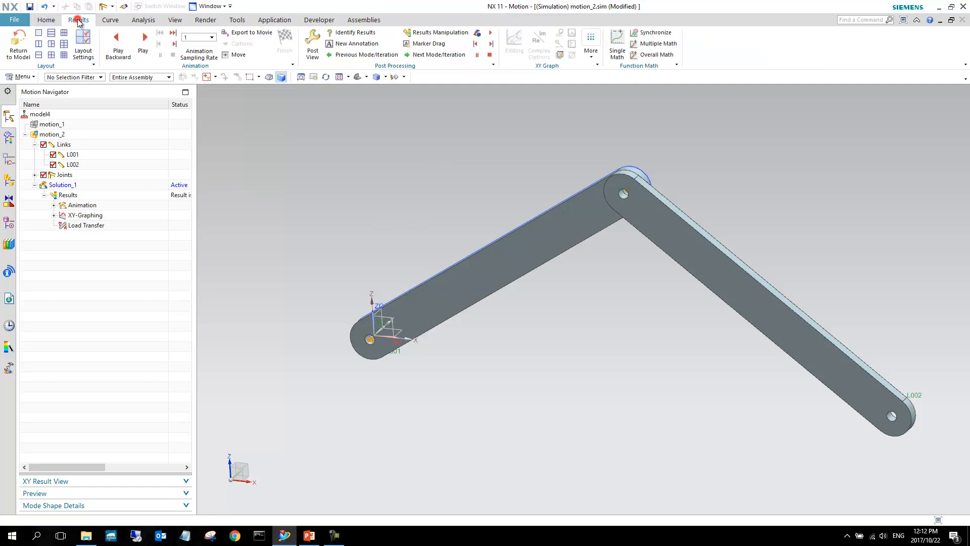
left_click(143, 37)
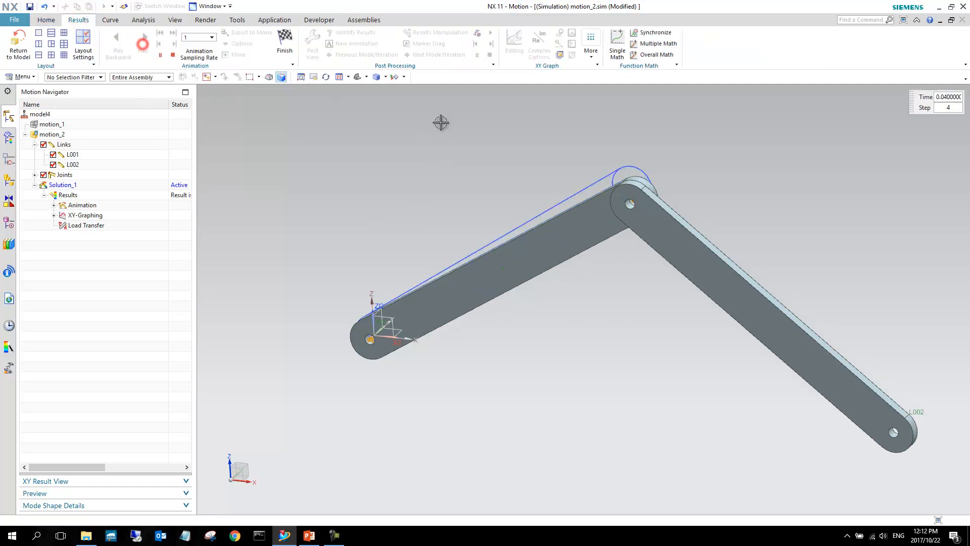
left_click(143, 44)
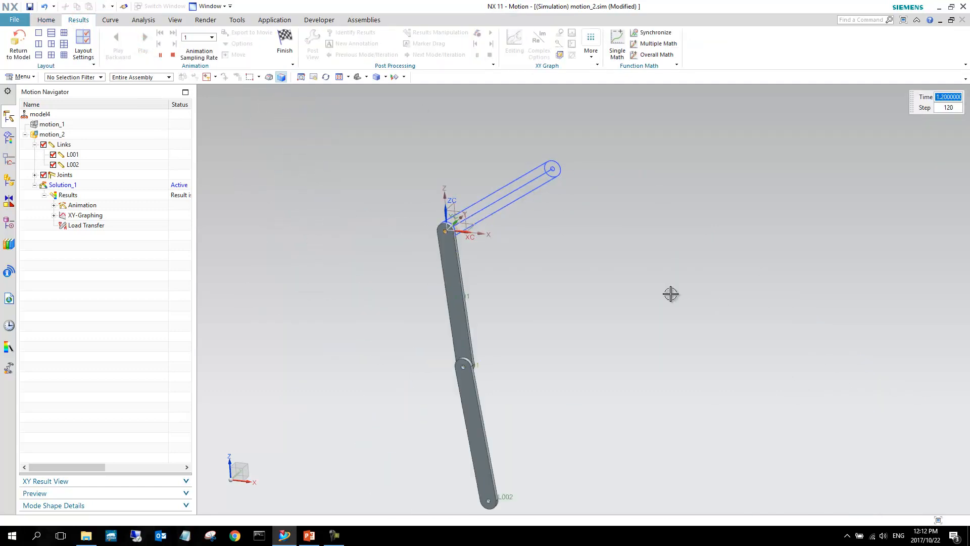